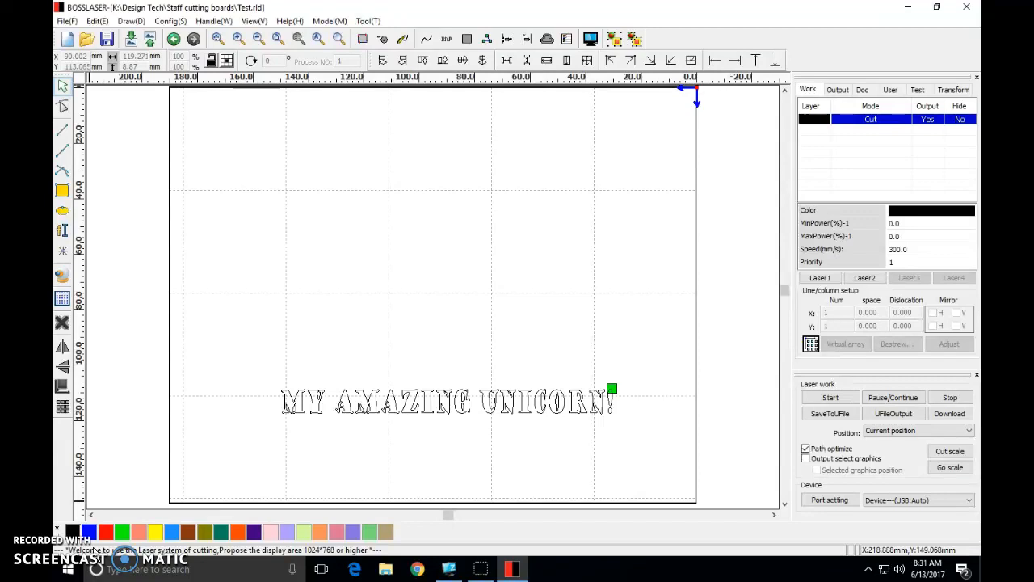
{"action": "mouse_move", "coordinate": [485, 417]}
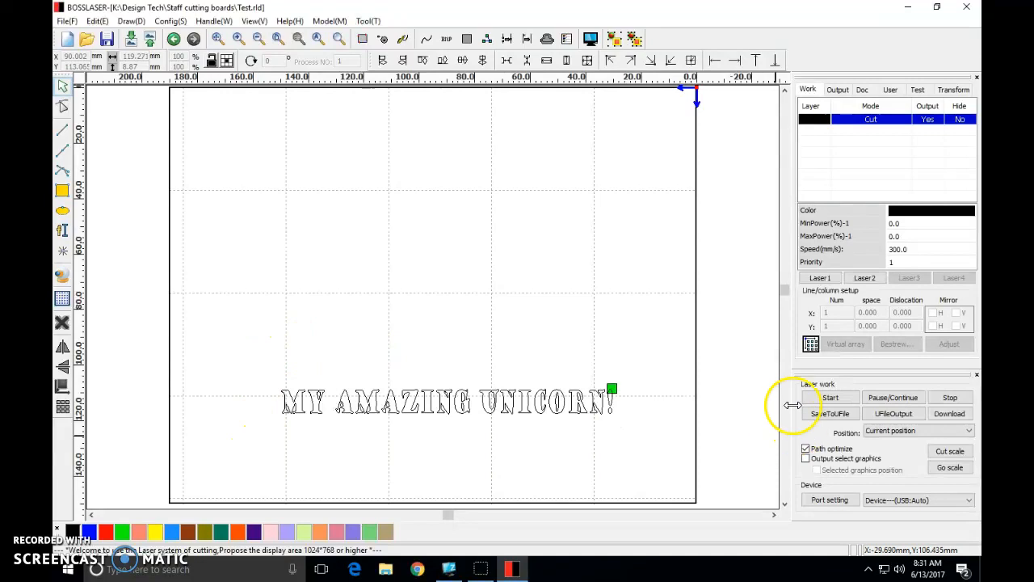
{"action": "mouse_move", "coordinate": [364, 369]}
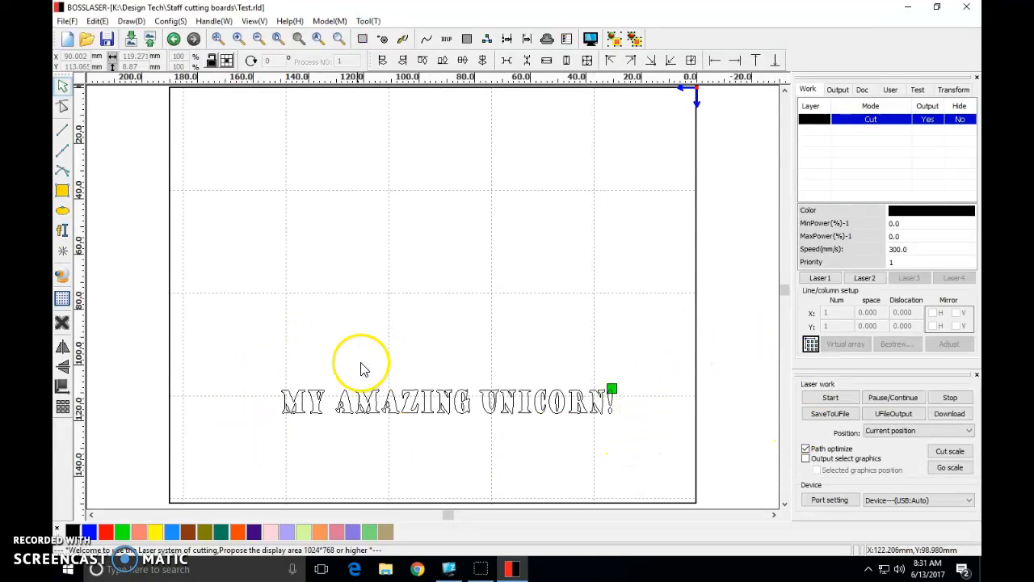
{"action": "mouse_move", "coordinate": [417, 414]}
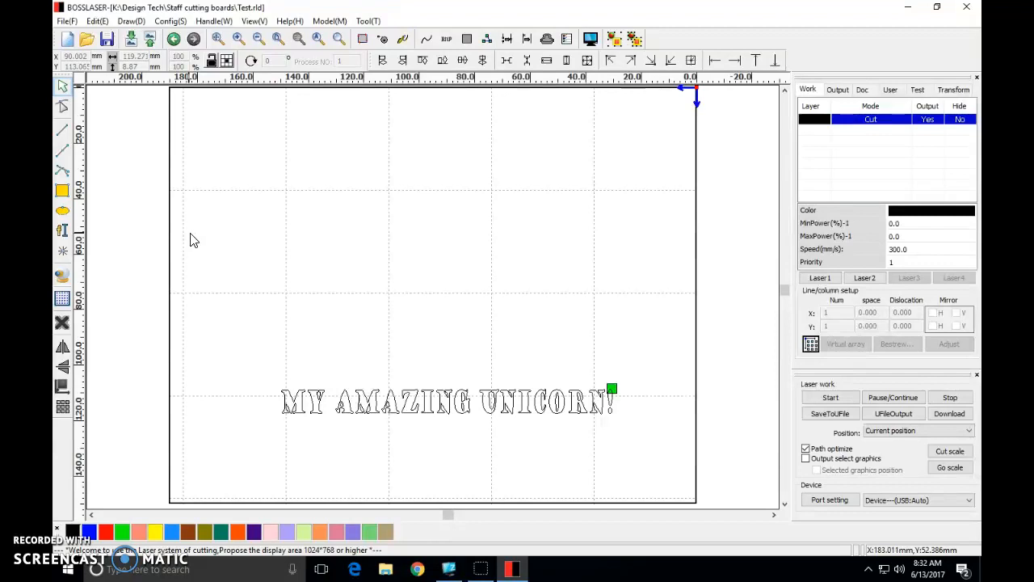
{"action": "mouse_move", "coordinate": [194, 236]}
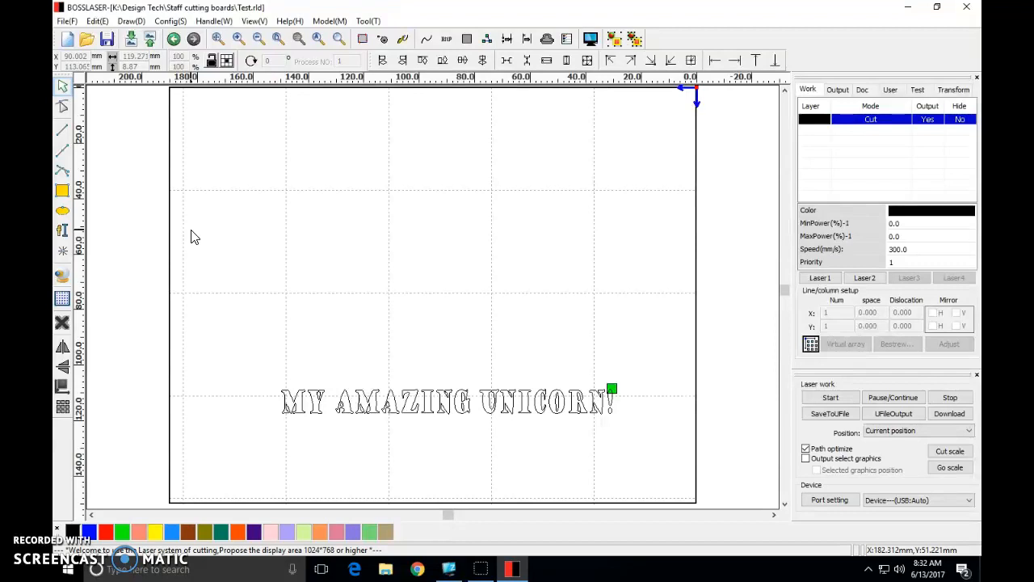
{"action": "mouse_move", "coordinate": [677, 150]}
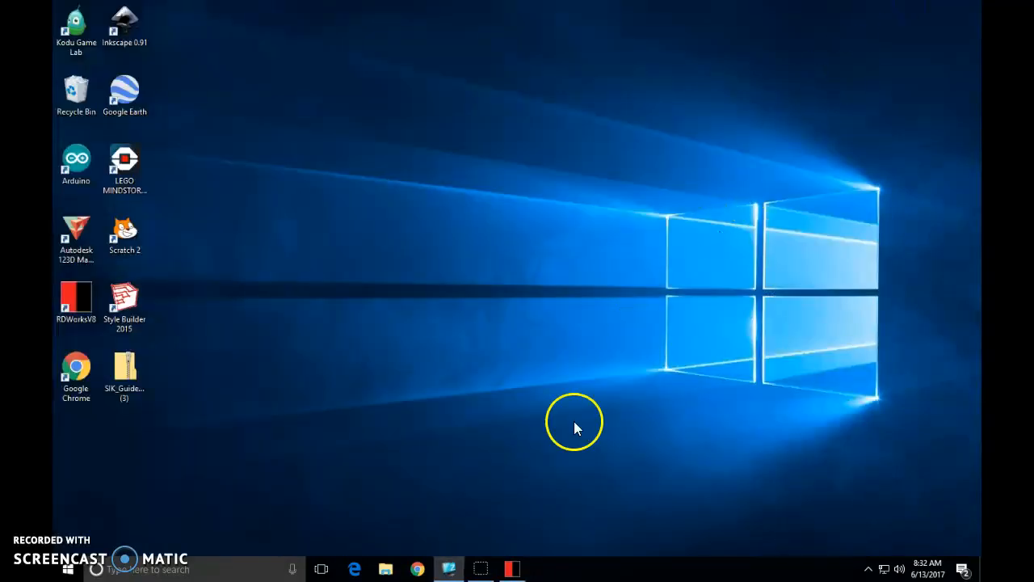
{"action": "mouse_move", "coordinate": [511, 569]}
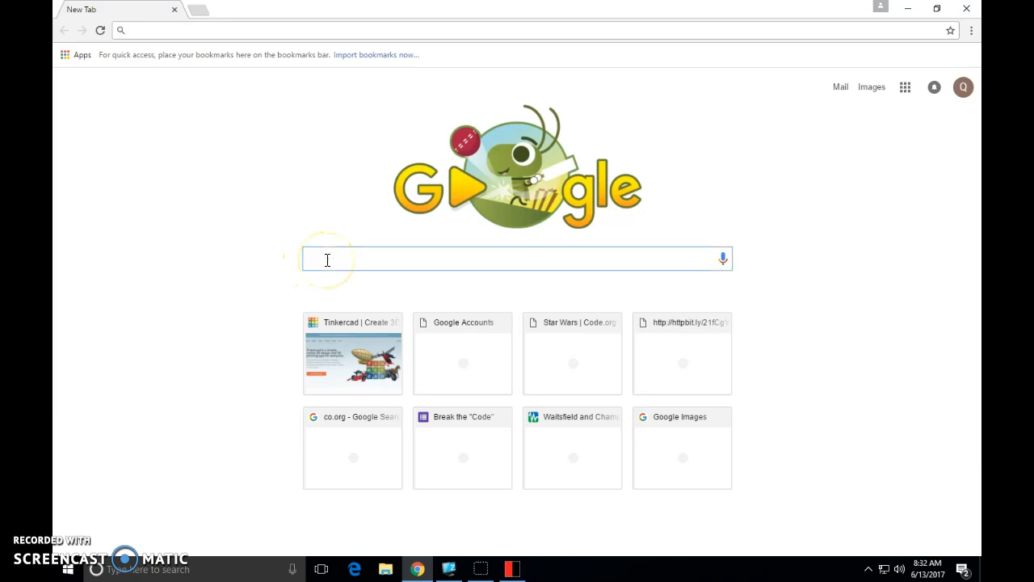
Search Google for 'unicorn silhouette .jpg' from the address-bar suggestions
{"action": "type", "text": "unicrm"}
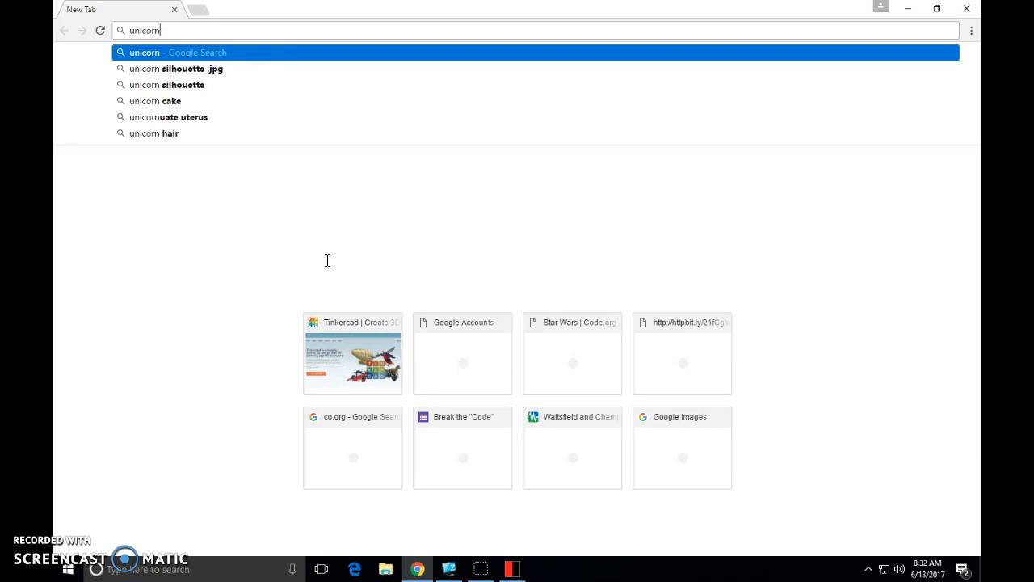
{"action": "mouse_move", "coordinate": [181, 68]}
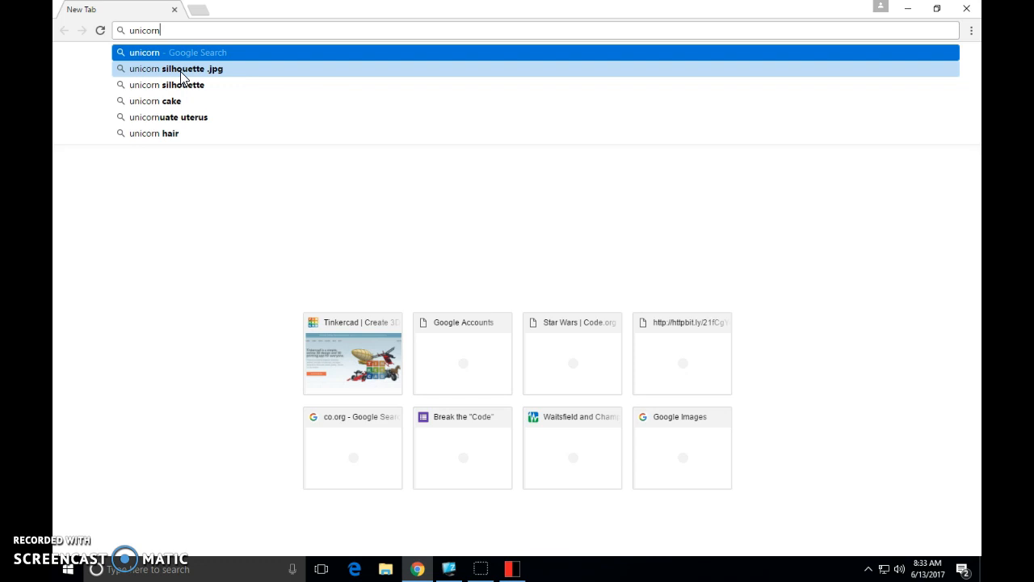
{"action": "mouse_move", "coordinate": [212, 78]}
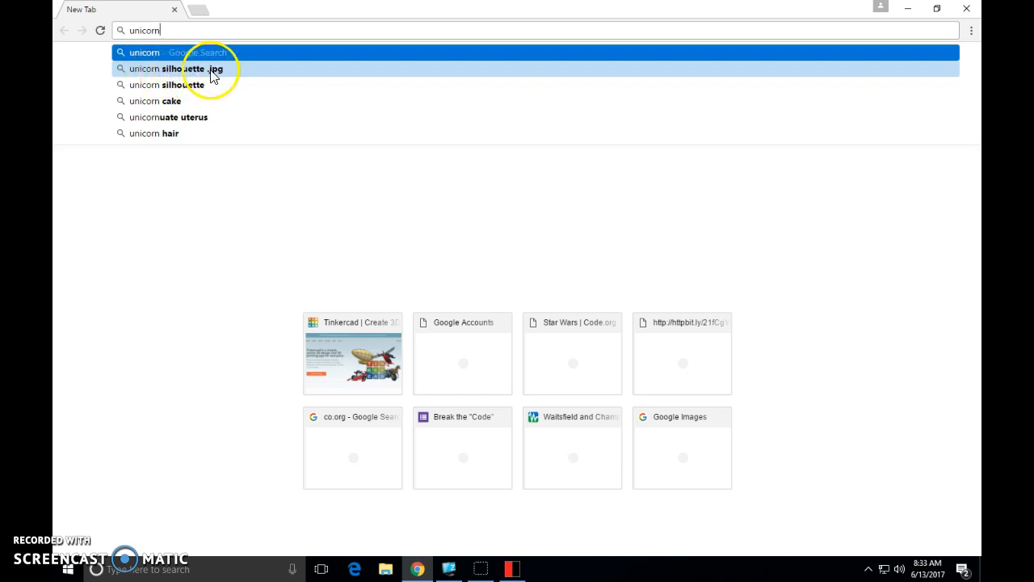
{"action": "left_click", "coordinate": [176, 68]}
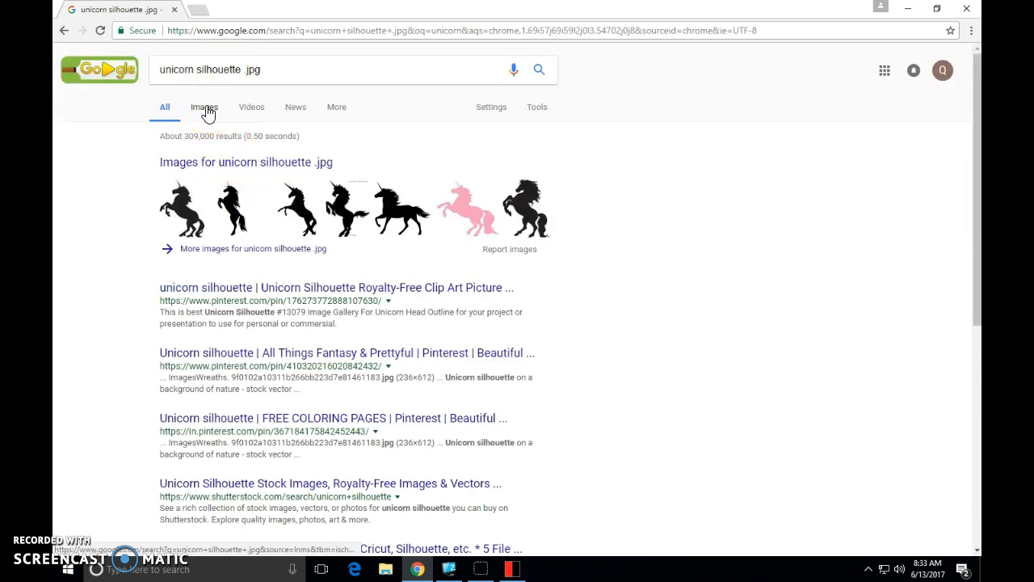
Filter image results to larger than 2 MP and preview the rearing black unicorn silhouette
{"action": "left_click", "coordinate": [203, 106]}
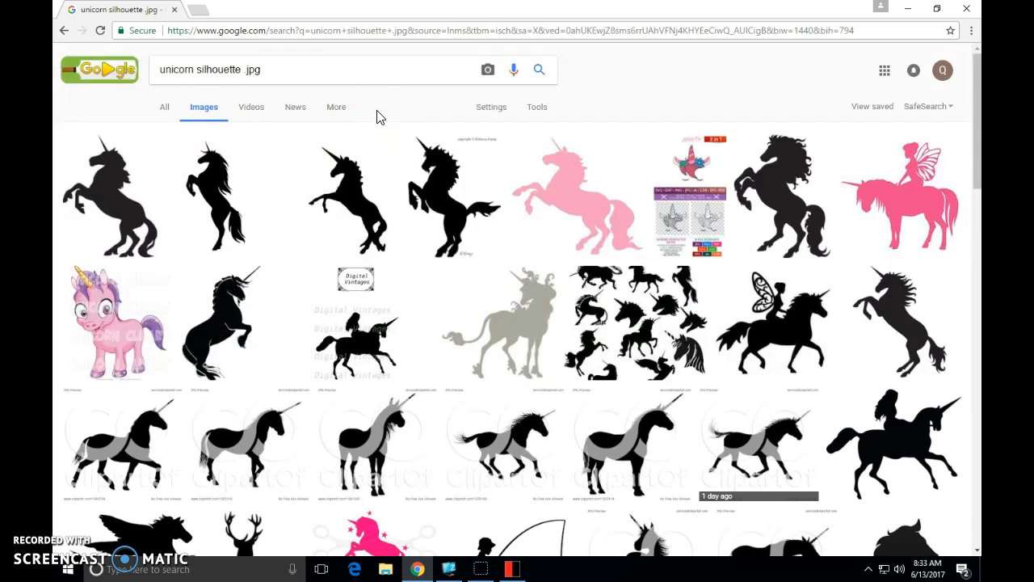
{"action": "mouse_move", "coordinate": [536, 107]}
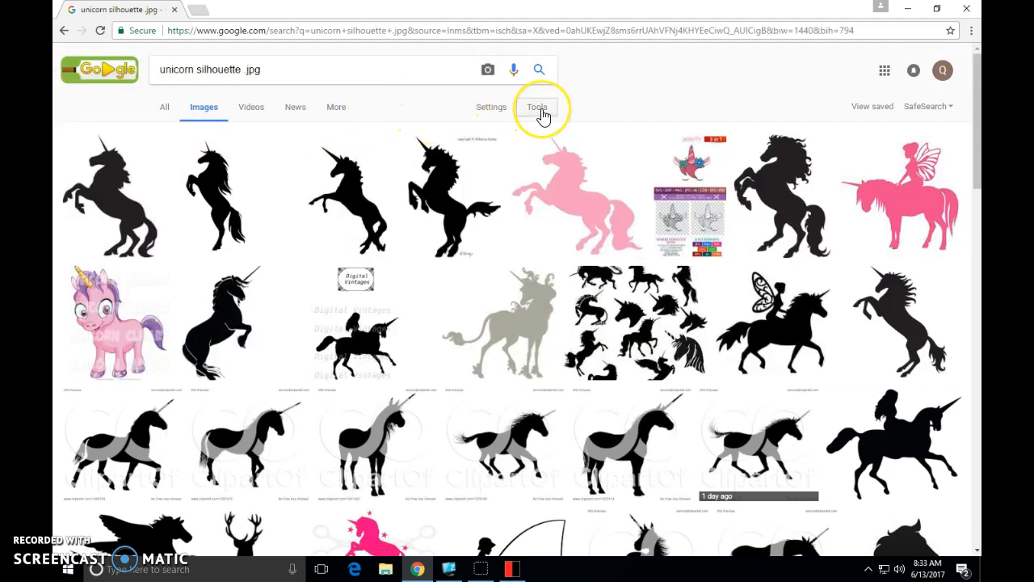
{"action": "left_click", "coordinate": [536, 106]}
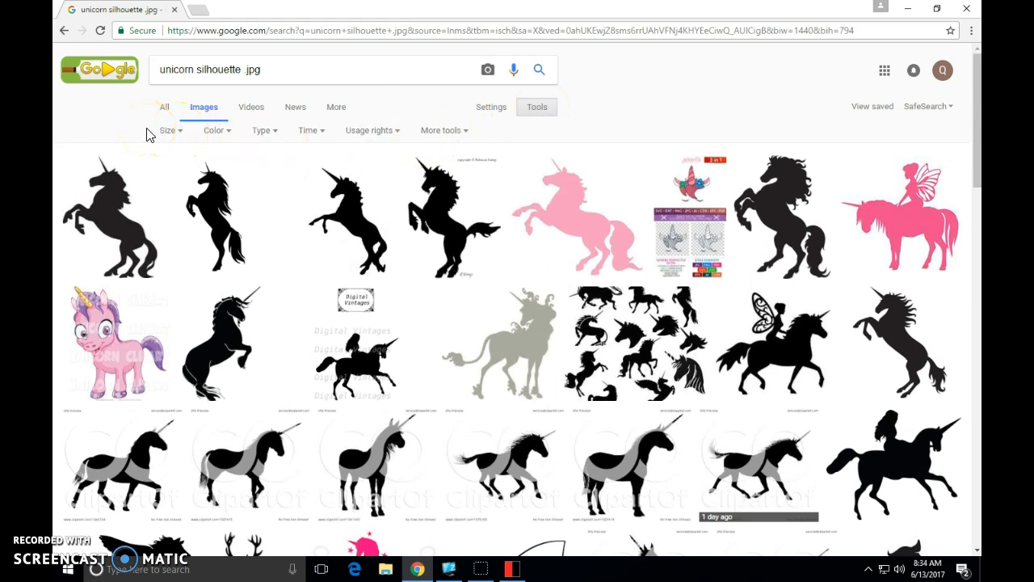
{"action": "left_click", "coordinate": [168, 129]}
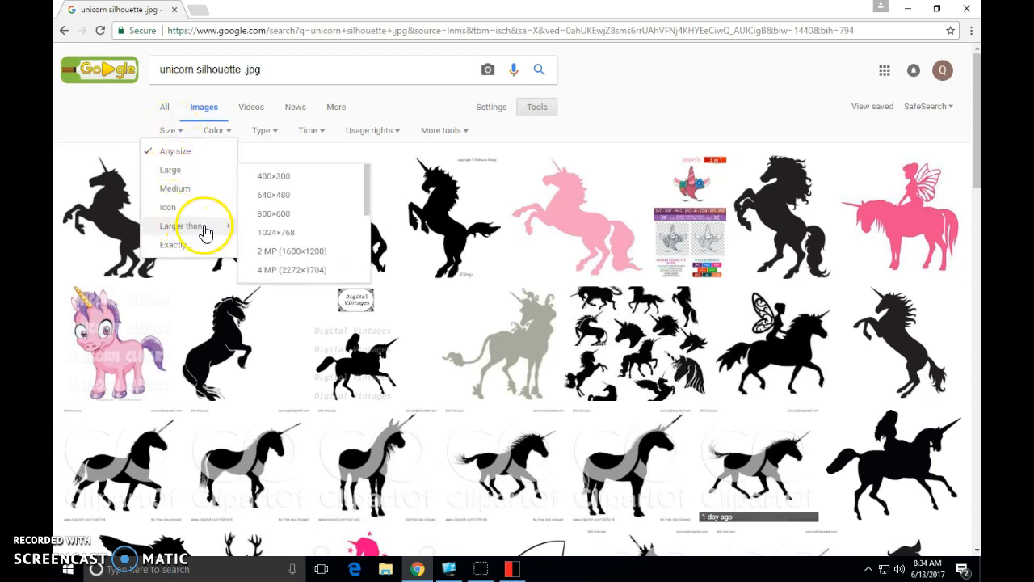
{"action": "mouse_move", "coordinate": [281, 251]}
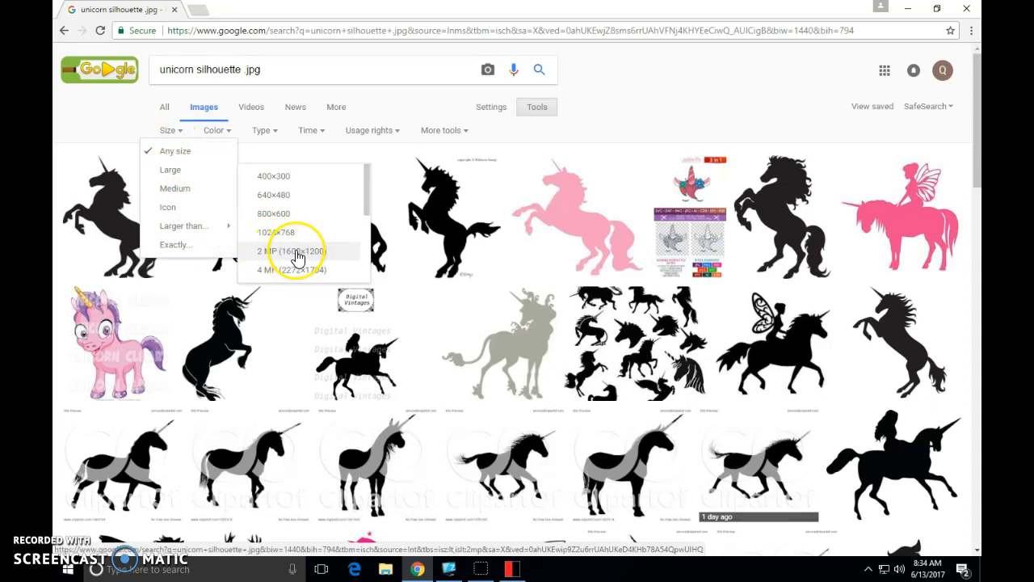
{"action": "left_click", "coordinate": [291, 251]}
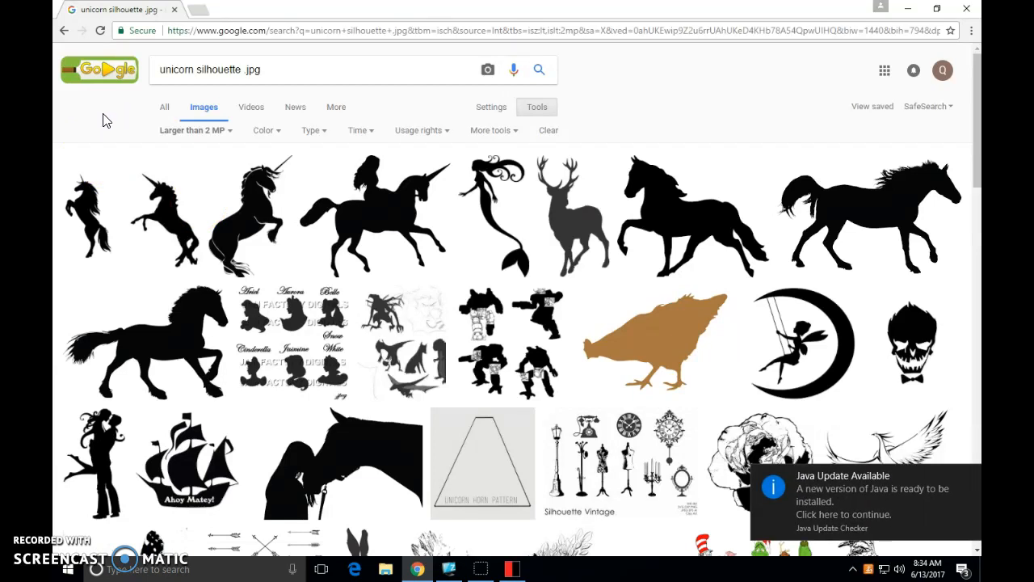
{"action": "mouse_move", "coordinate": [168, 208]}
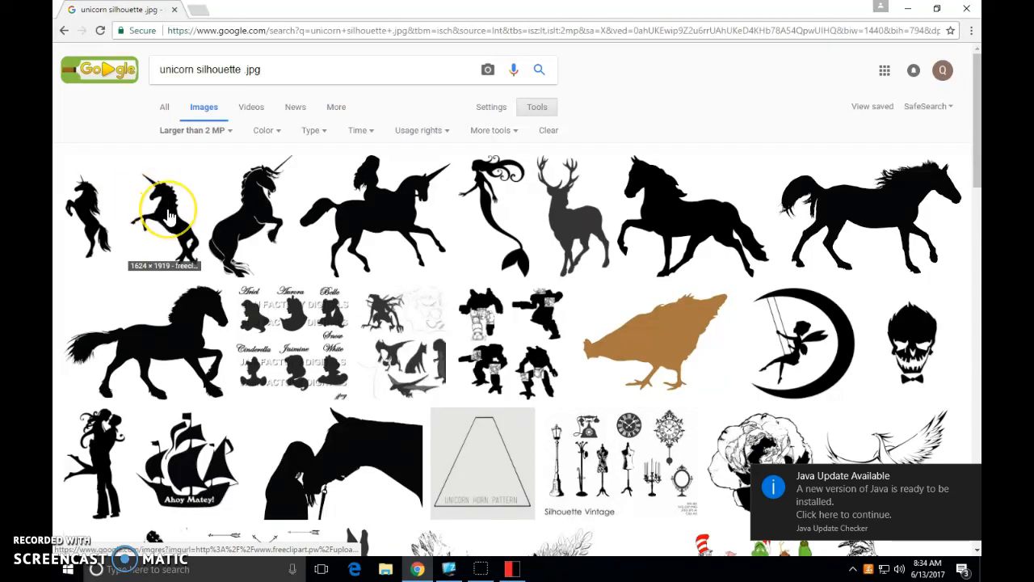
{"action": "left_click", "coordinate": [168, 210]}
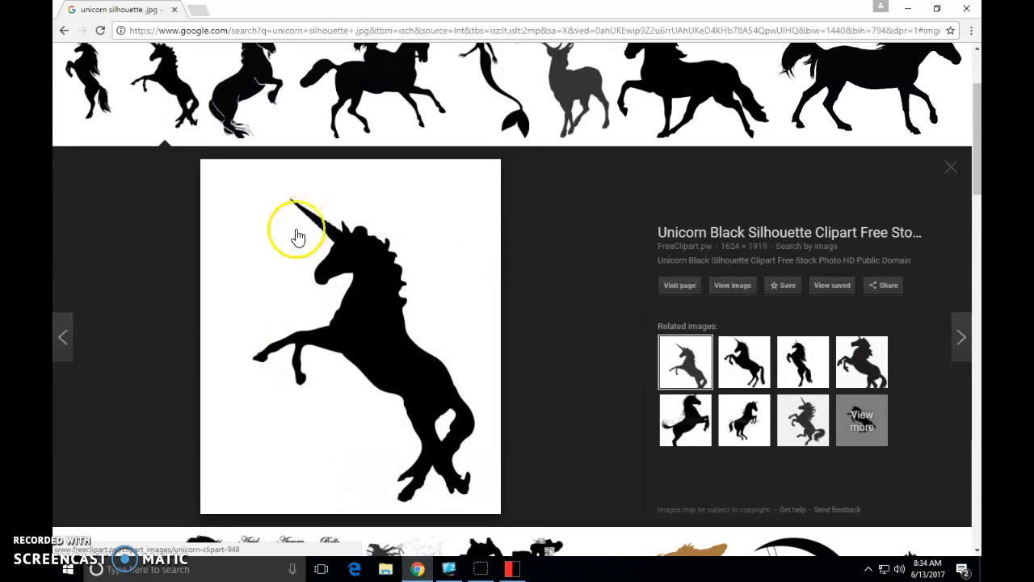
{"action": "mouse_move", "coordinate": [375, 327]}
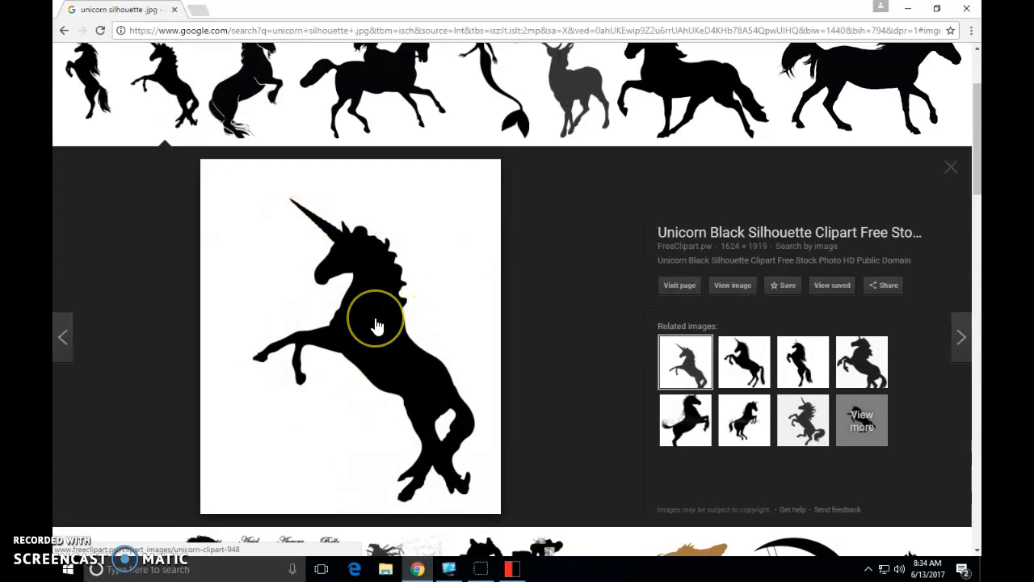
{"action": "mouse_move", "coordinate": [378, 326]}
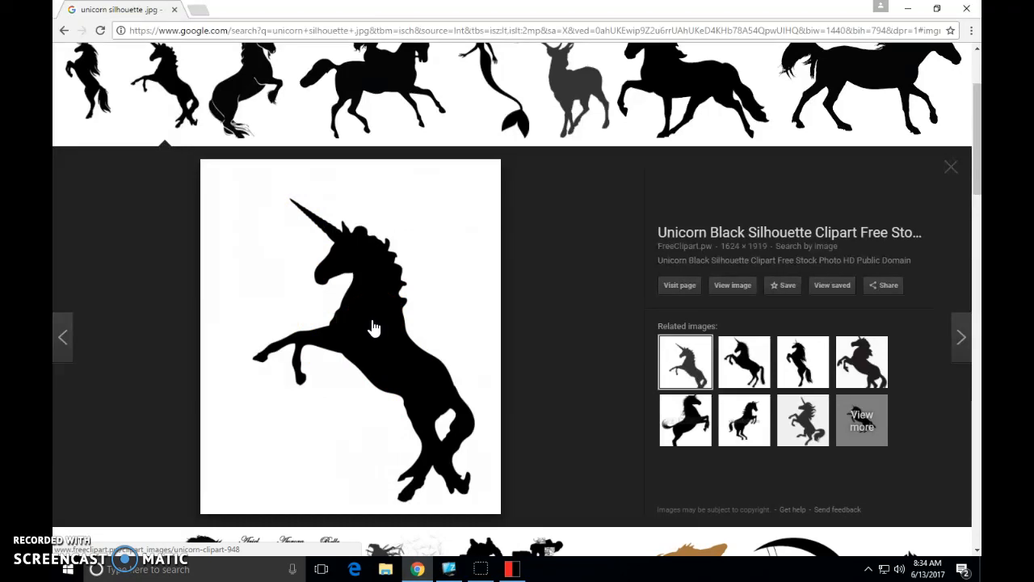
Save the rearing unicorn silhouette image to the Desktop as a JPEG
{"action": "right_click", "coordinate": [374, 326]}
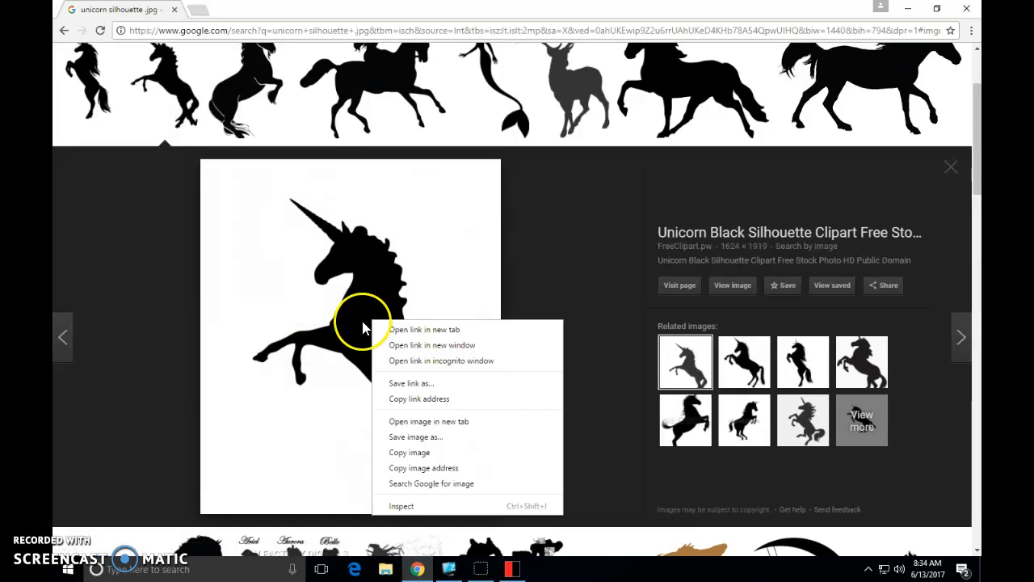
{"action": "mouse_move", "coordinate": [417, 436]}
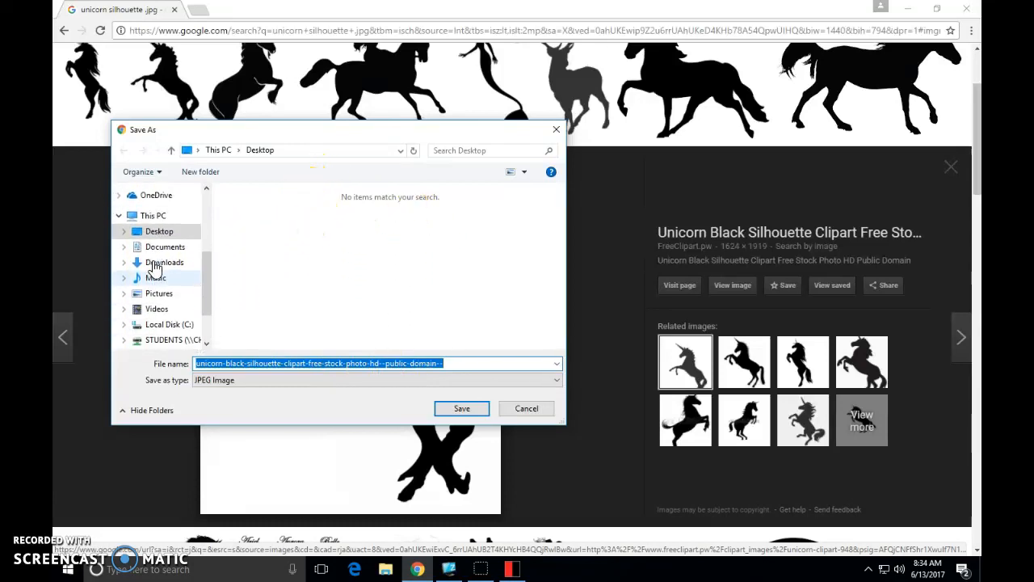
{"action": "left_click", "coordinate": [158, 231]}
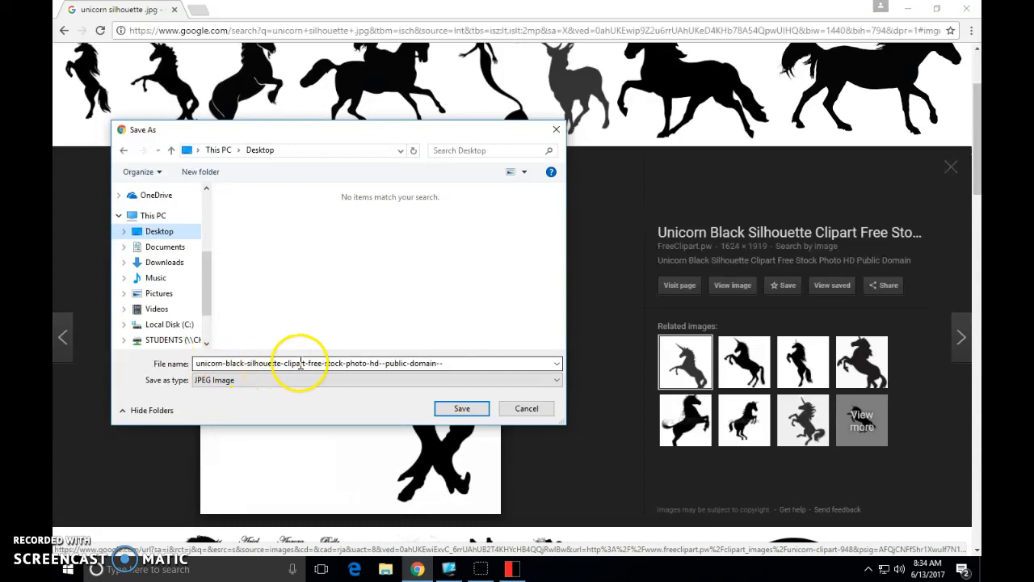
{"action": "triple_click", "coordinate": [374, 361]}
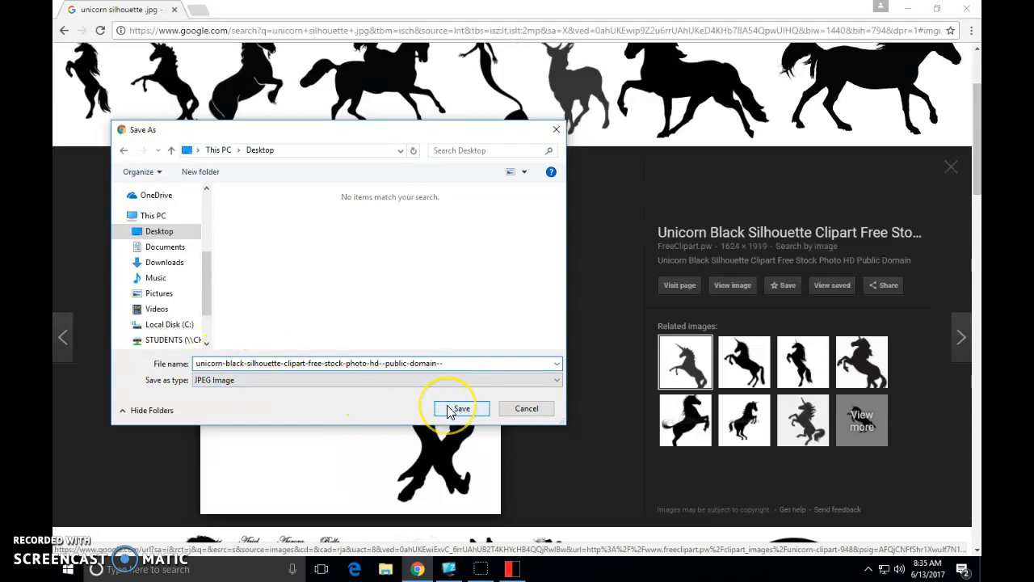
{"action": "left_click", "coordinate": [456, 407]}
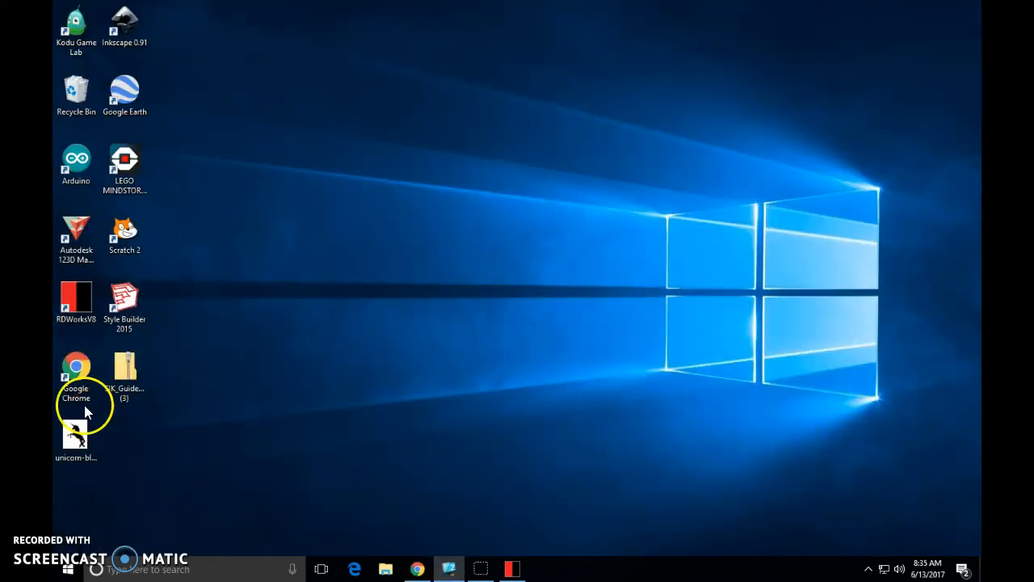
{"action": "mouse_move", "coordinate": [77, 423]}
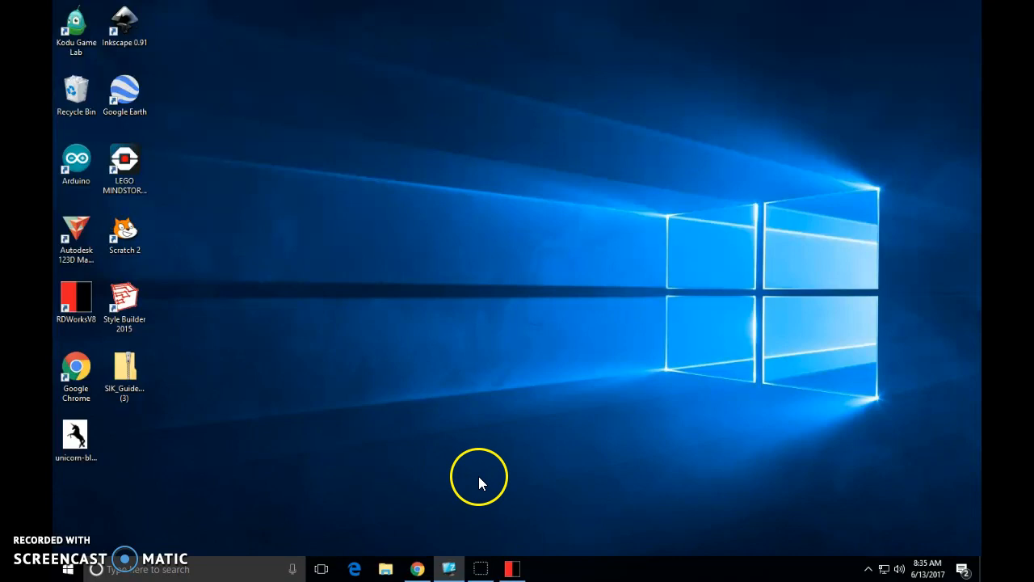
{"action": "mouse_move", "coordinate": [512, 569]}
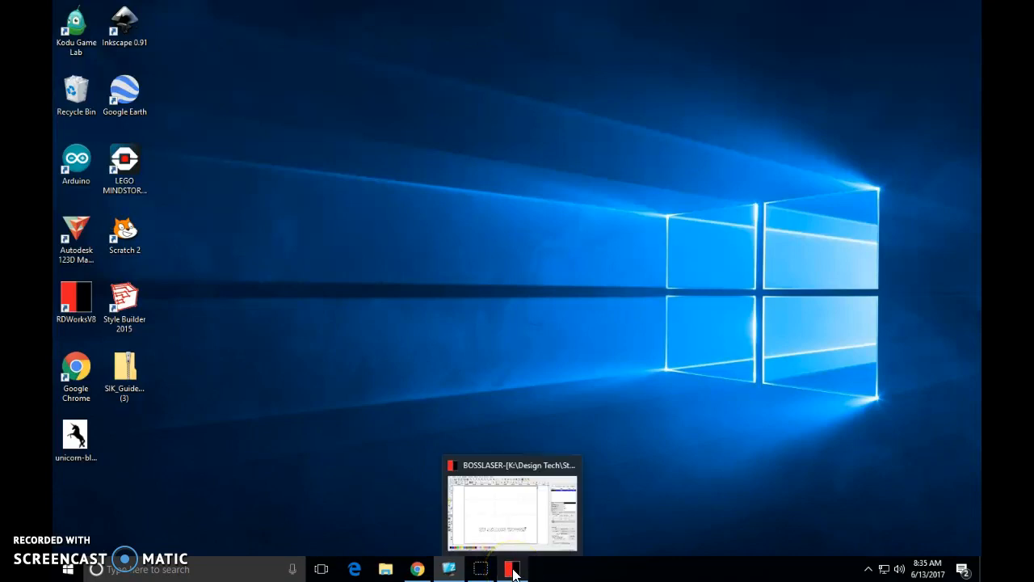
Bring the RDWorks window back from the taskbar
{"action": "left_click", "coordinate": [510, 501]}
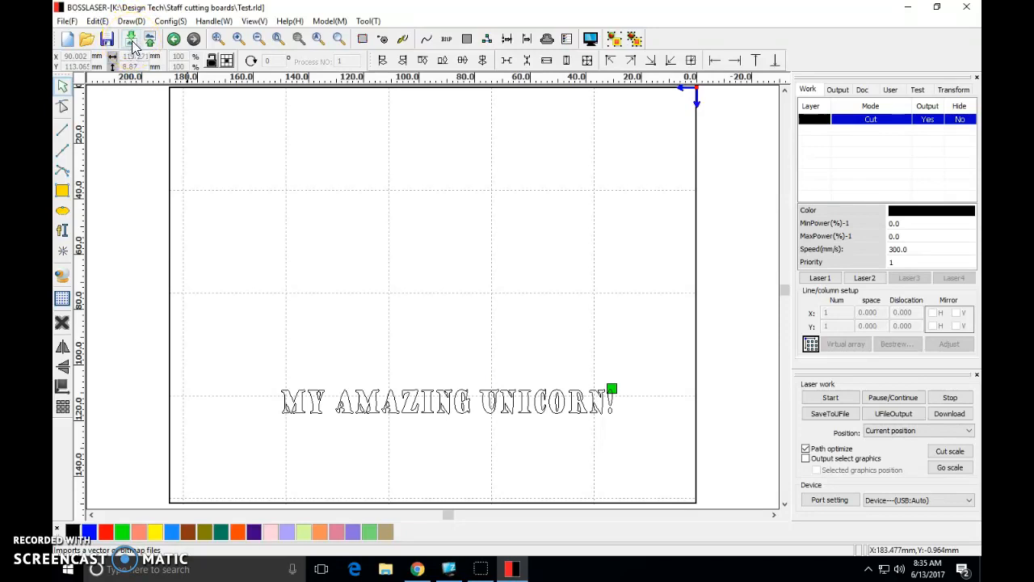
Import the unicorn silhouette JPEG from the Desktop into the design
{"action": "left_click", "coordinate": [129, 39]}
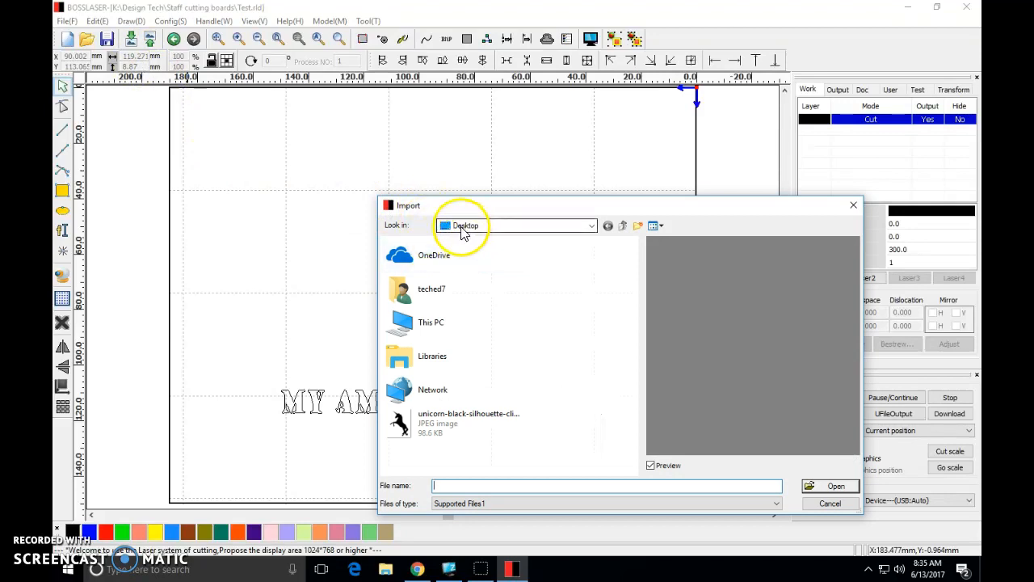
{"action": "mouse_move", "coordinate": [562, 230]}
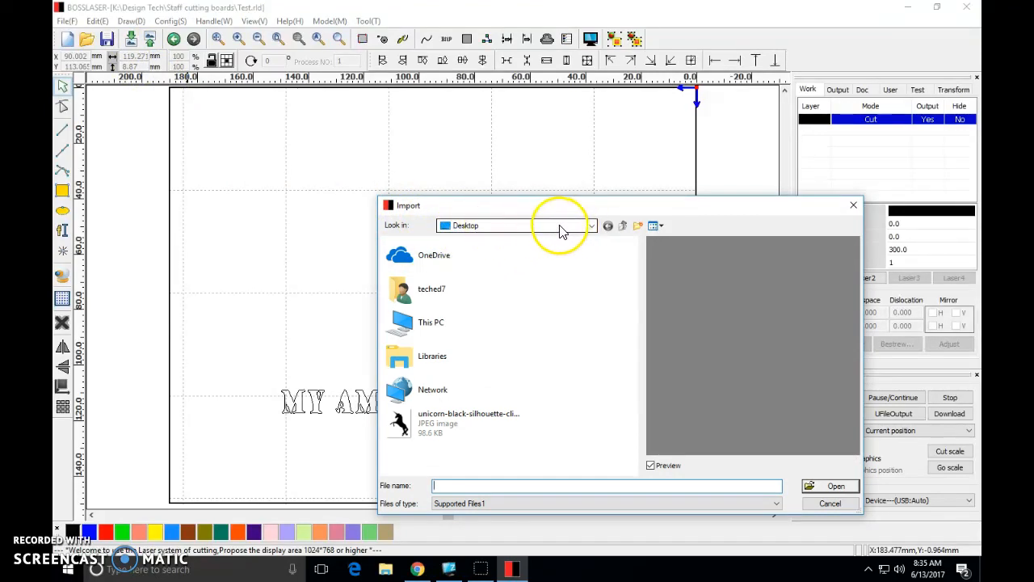
{"action": "left_click", "coordinate": [592, 227]}
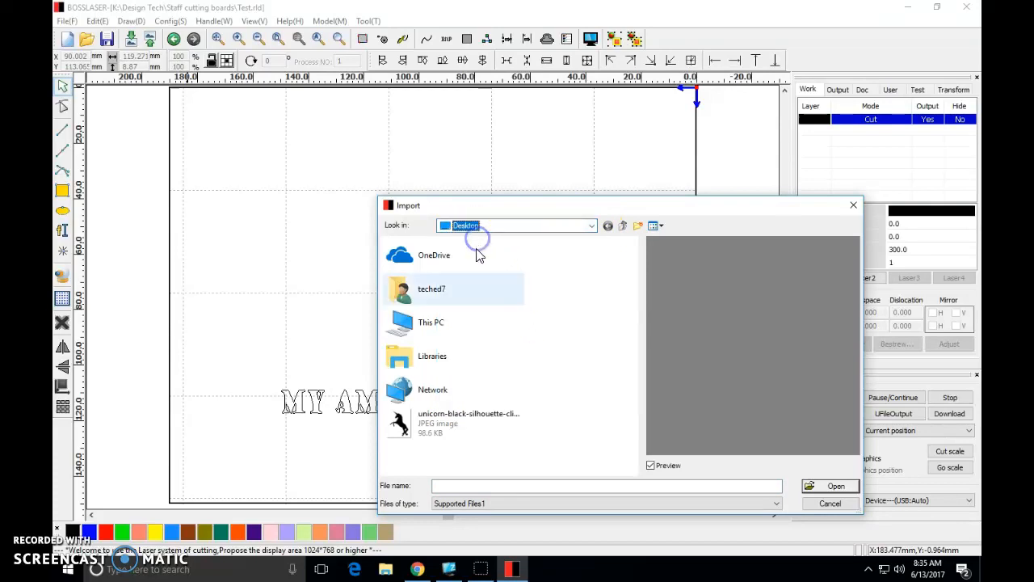
{"action": "left_click", "coordinate": [452, 424]}
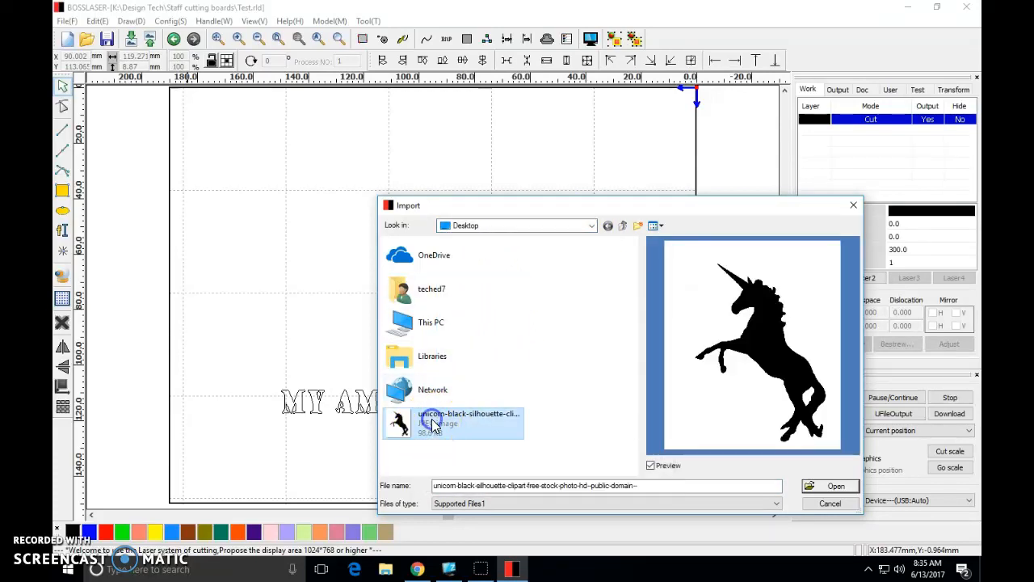
{"action": "mouse_move", "coordinate": [711, 273]}
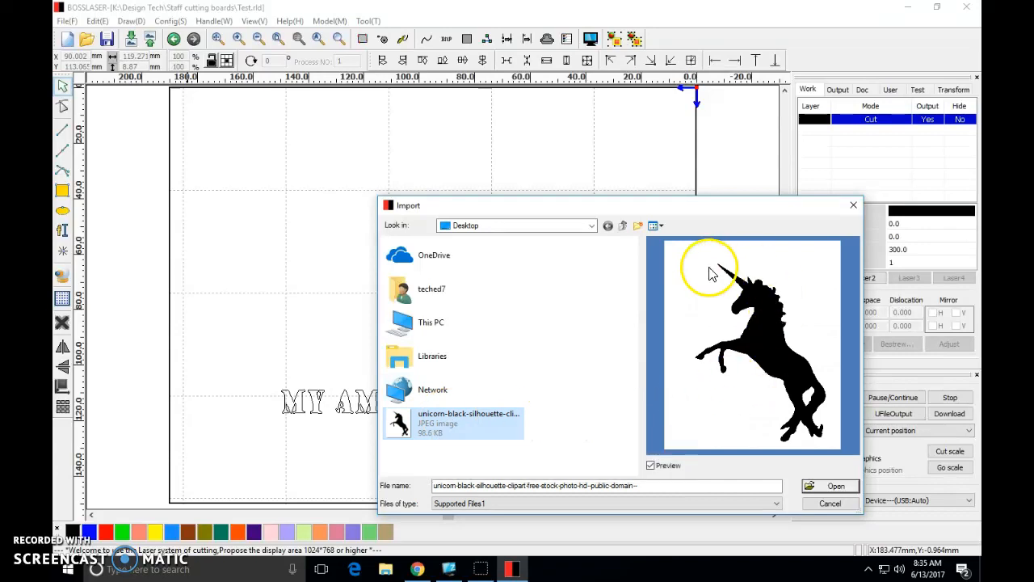
{"action": "left_click", "coordinate": [828, 485]}
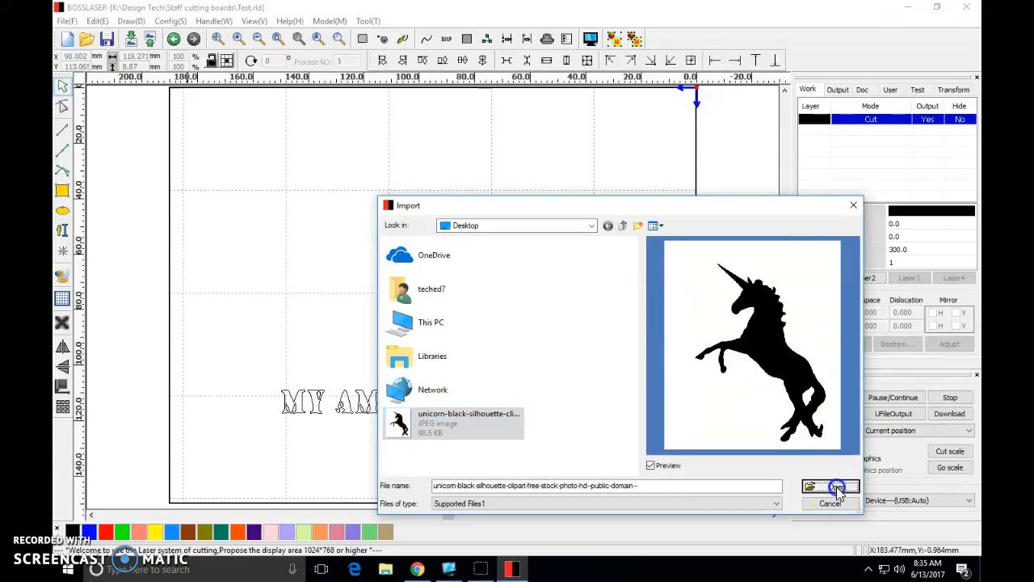
{"action": "left_click", "coordinate": [831, 485]}
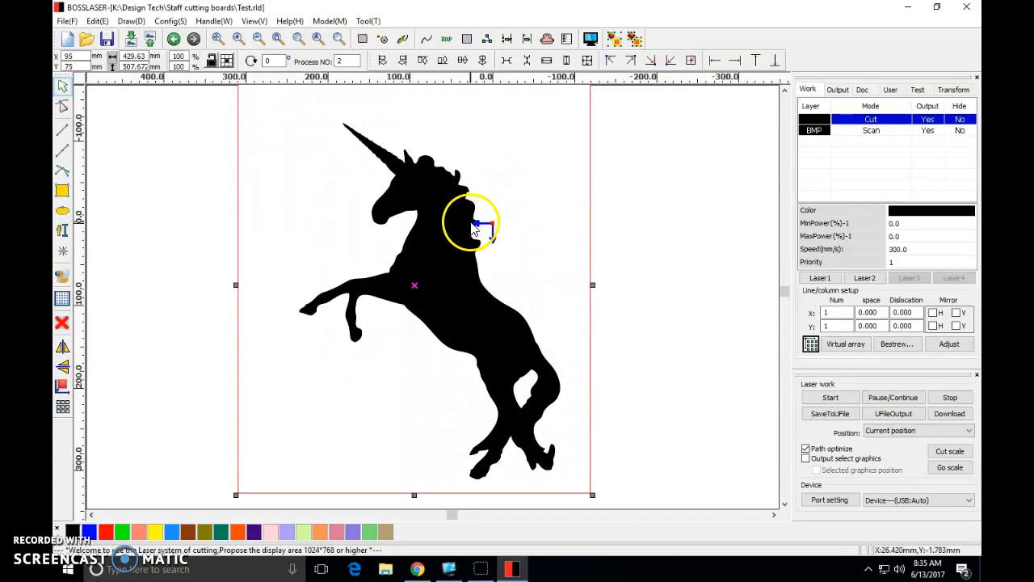
{"action": "mouse_move", "coordinate": [492, 225]}
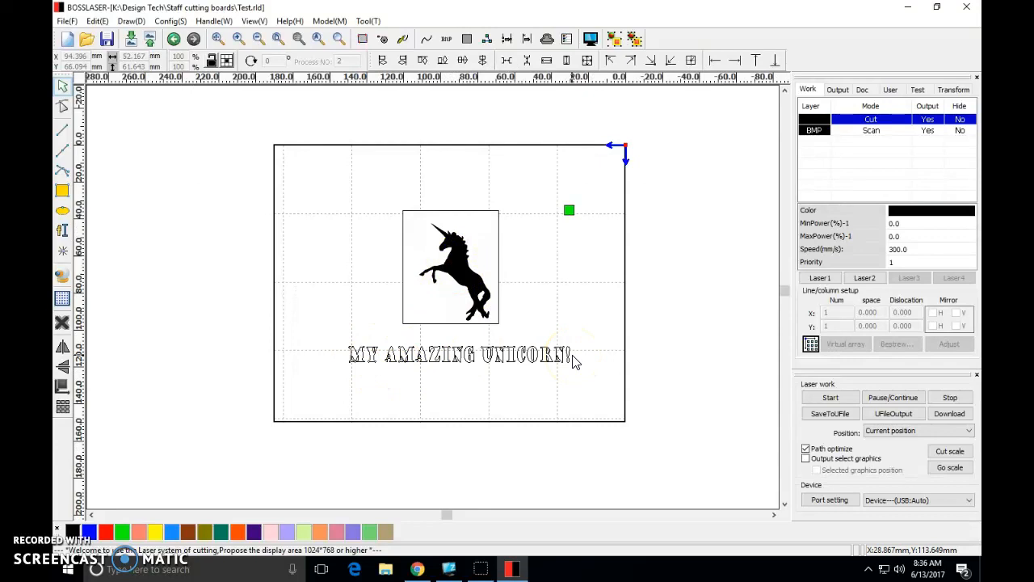
{"action": "mouse_move", "coordinate": [497, 278]}
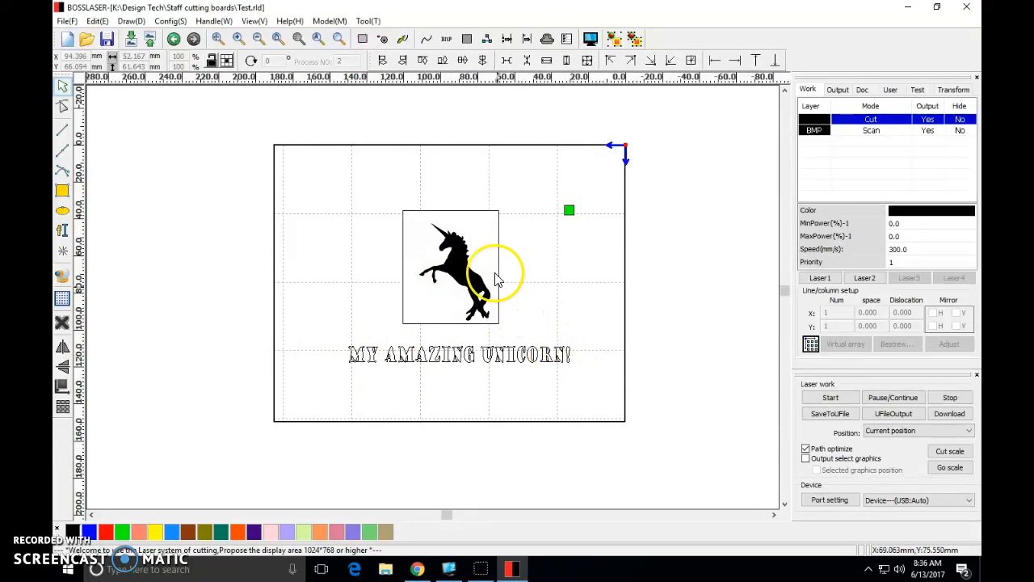
{"action": "mouse_move", "coordinate": [445, 378]}
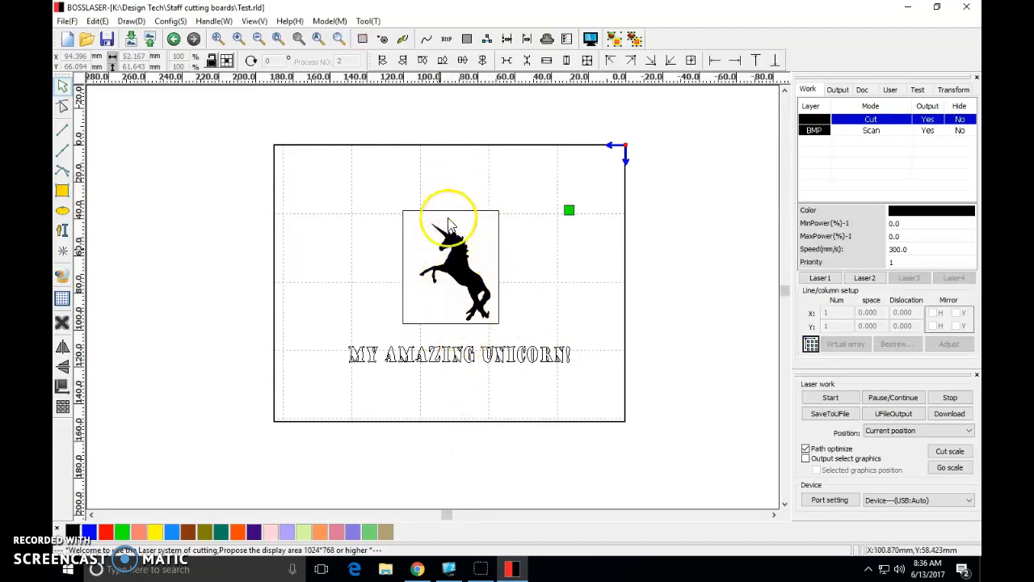
{"action": "mouse_move", "coordinate": [455, 294]}
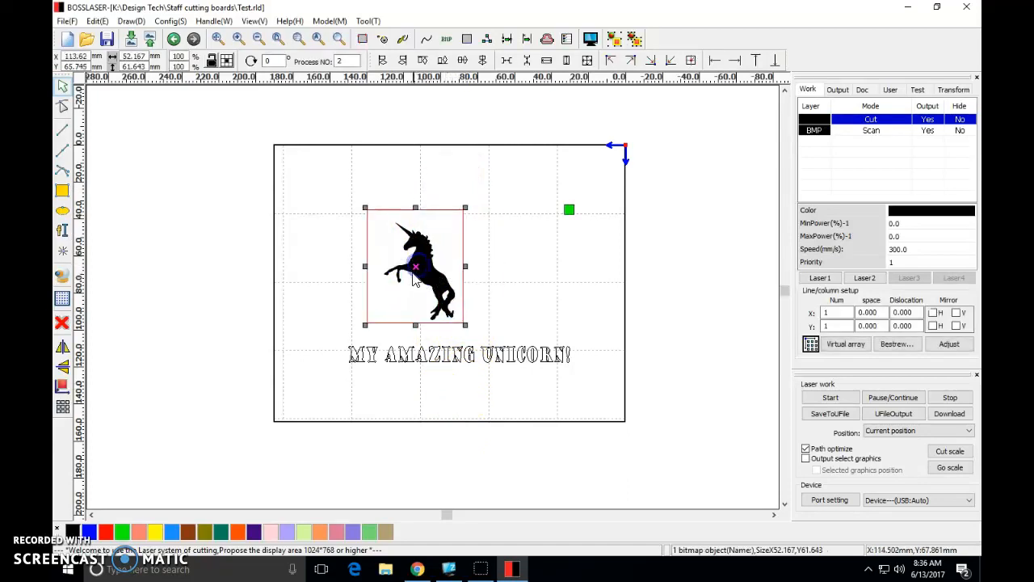
Move the unicorn image above the 'MY AMAZING UNICORN!' text and select both objects
{"action": "left_click_drag", "start_coordinate": [413, 267], "coordinate": [514, 273]}
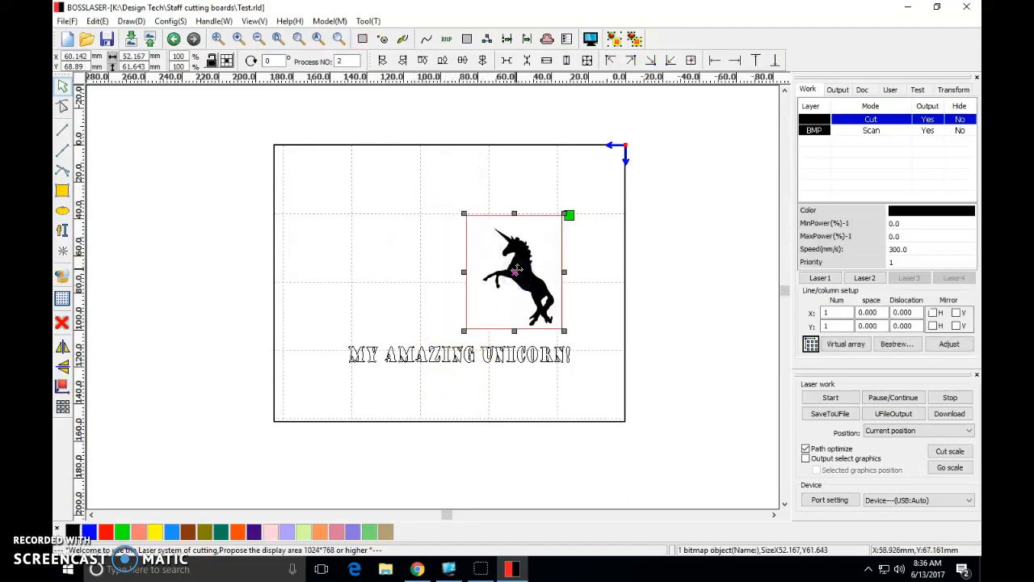
{"action": "left_click_drag", "start_coordinate": [517, 271], "coordinate": [462, 271]}
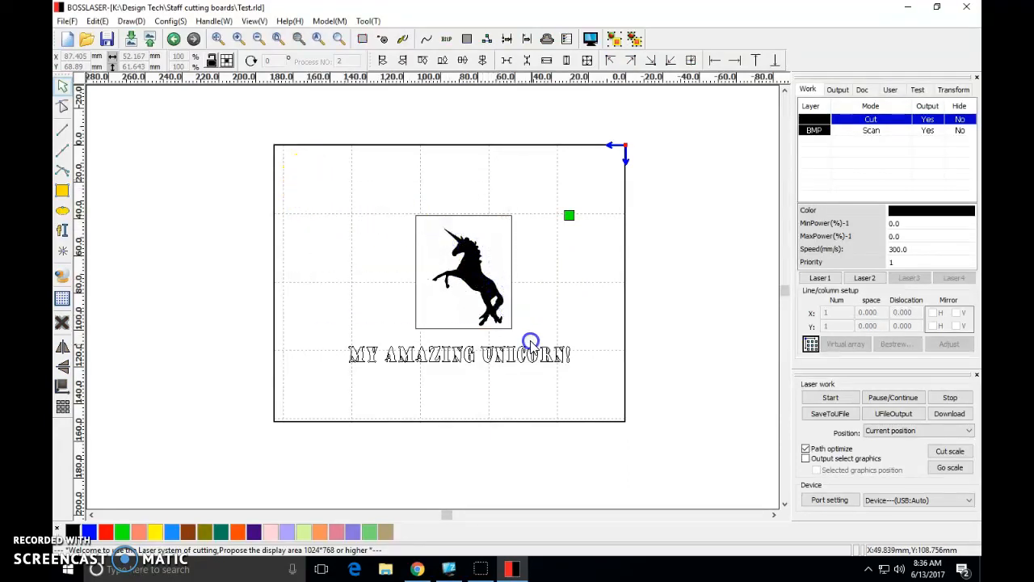
{"action": "left_click_drag", "start_coordinate": [530, 339], "coordinate": [611, 403]}
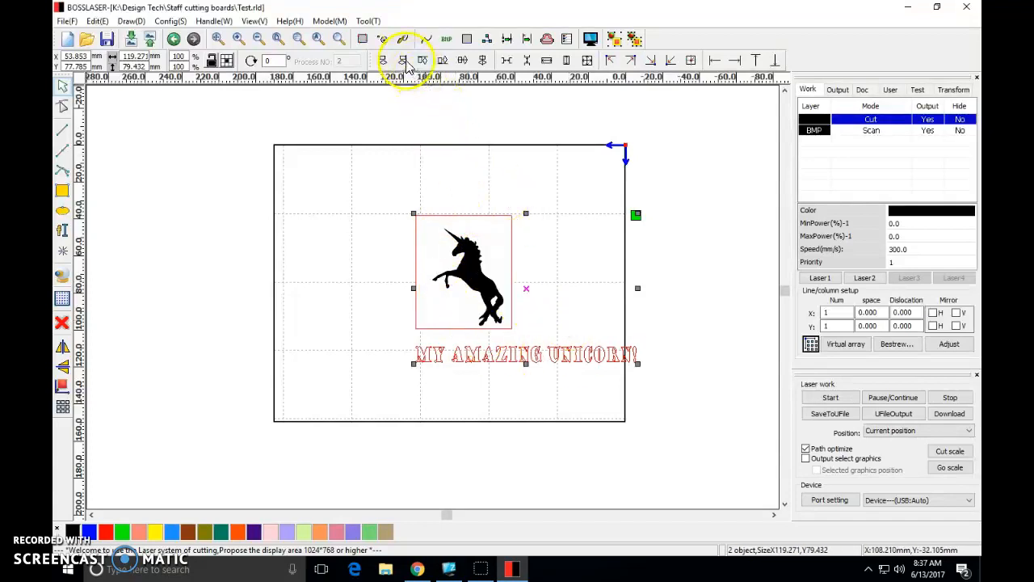
Align the unicorn and the text on a shared horizontal centre
{"action": "left_click", "coordinate": [481, 59]}
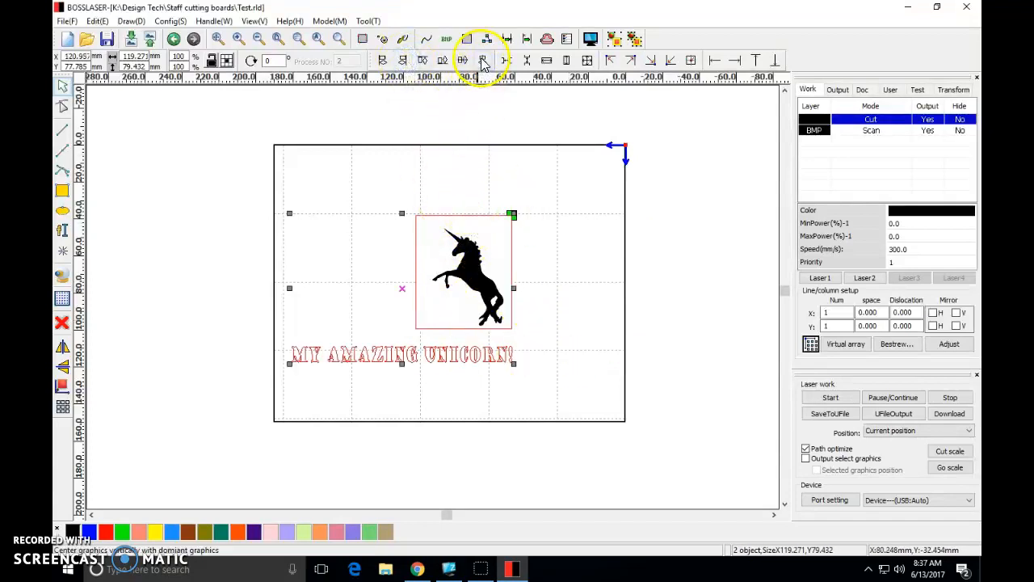
{"action": "left_click", "coordinate": [482, 60]}
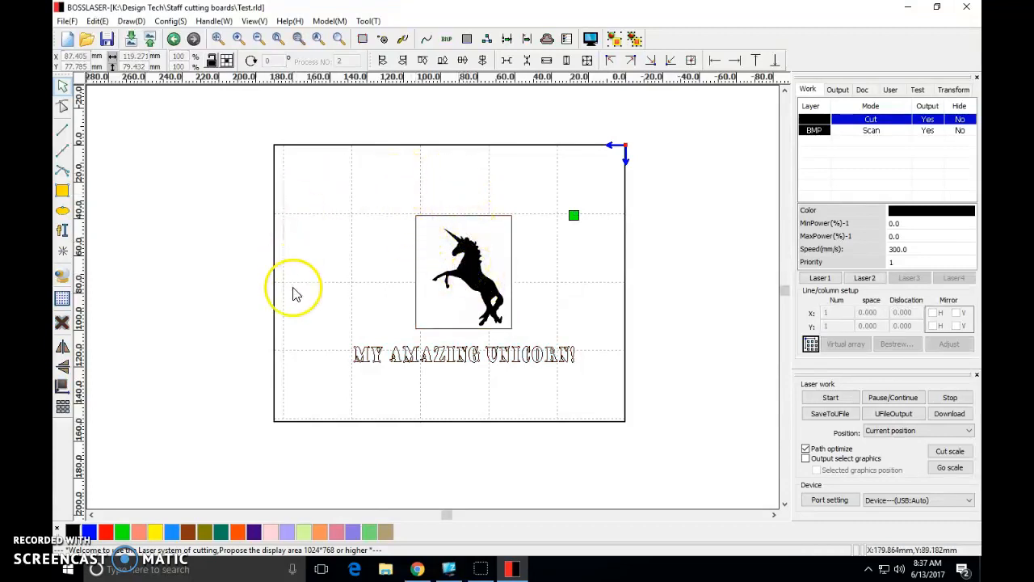
{"action": "mouse_move", "coordinate": [472, 255]}
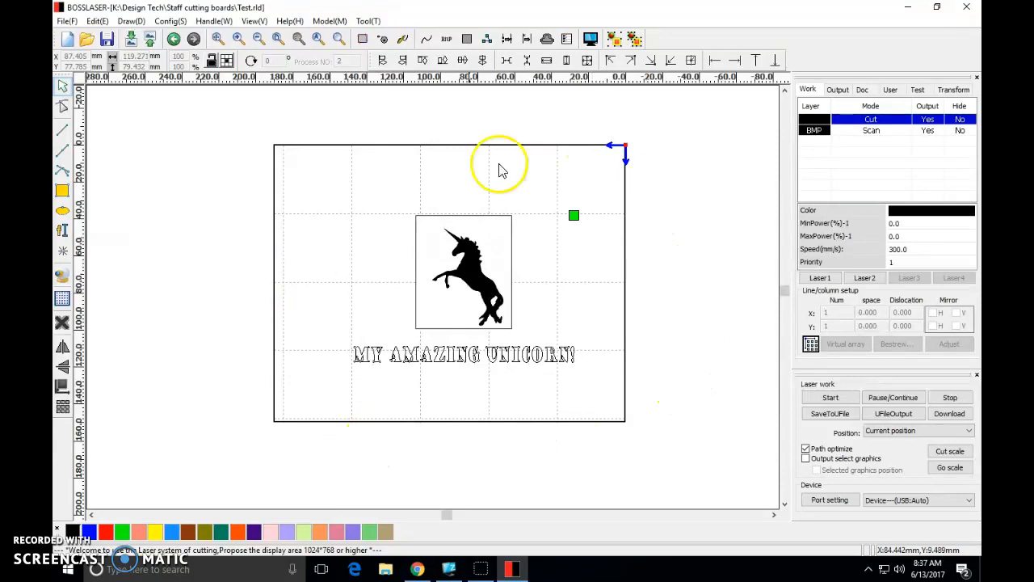
{"action": "mouse_move", "coordinate": [384, 246]}
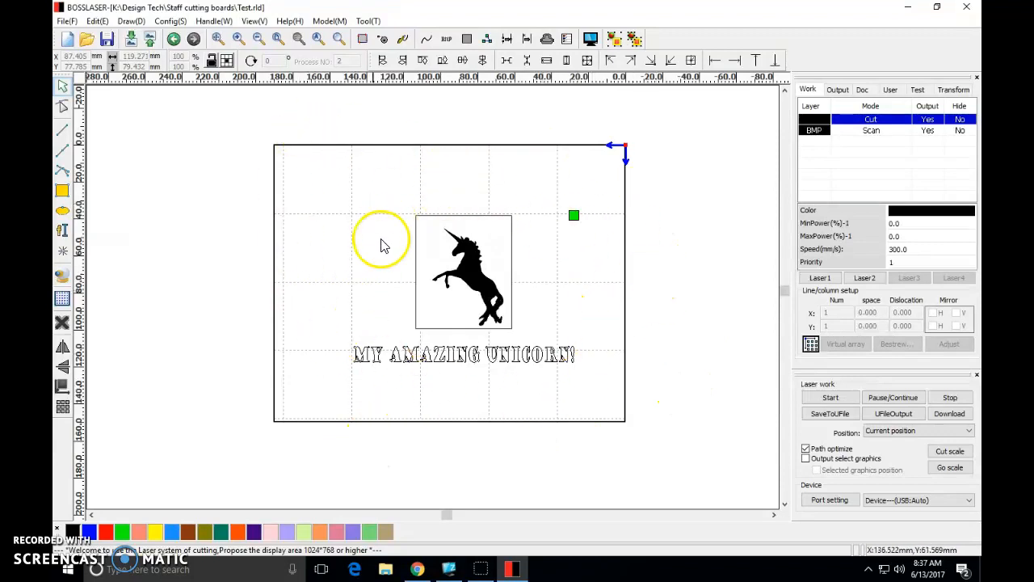
Check the unicorn's placement, shift the pair slightly left, and select both together
{"action": "left_click", "coordinate": [466, 271]}
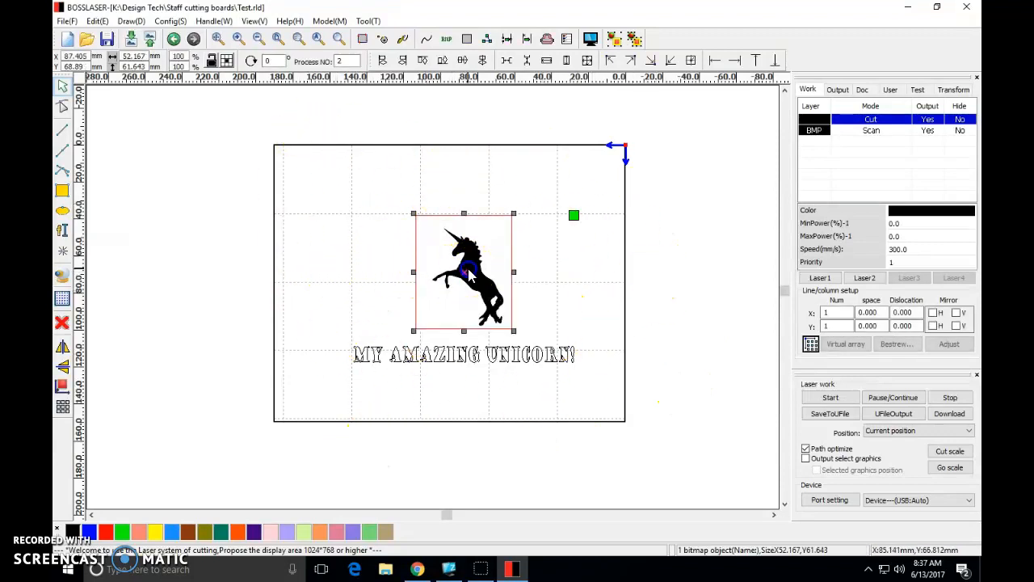
{"action": "left_click", "coordinate": [463, 354]}
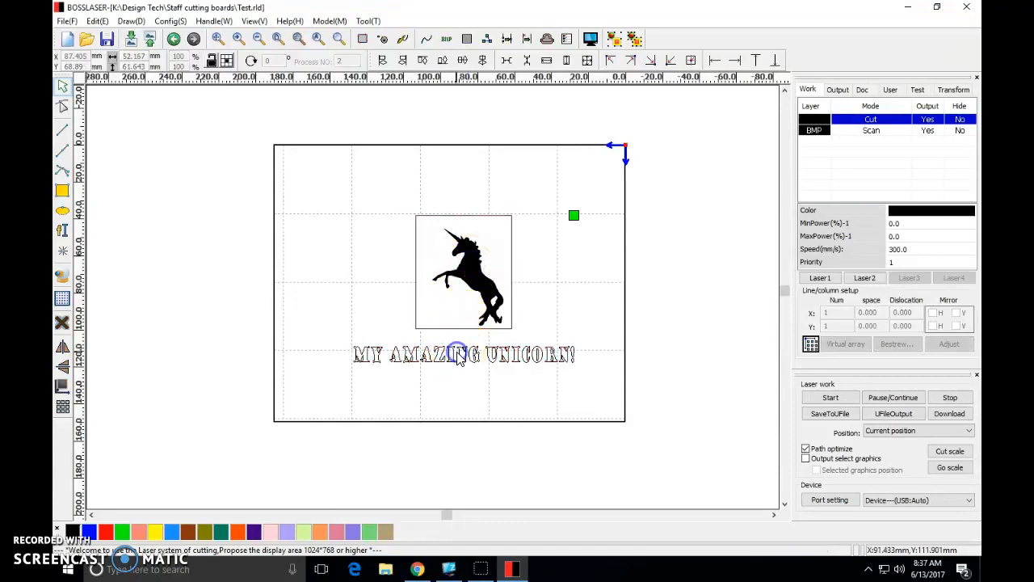
{"action": "left_click", "coordinate": [462, 272]}
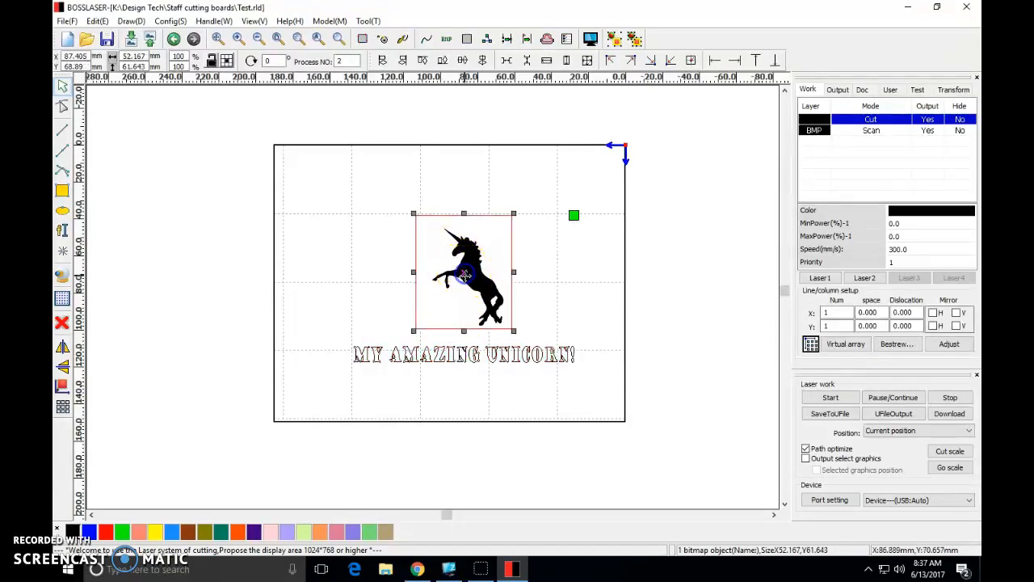
{"action": "left_click", "coordinate": [384, 234]}
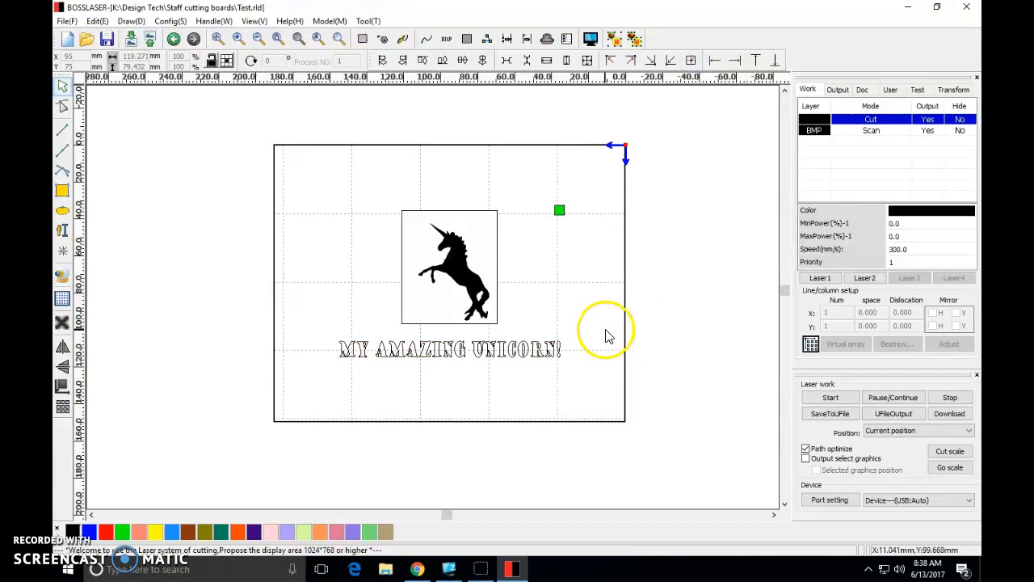
{"action": "mouse_move", "coordinate": [288, 255]}
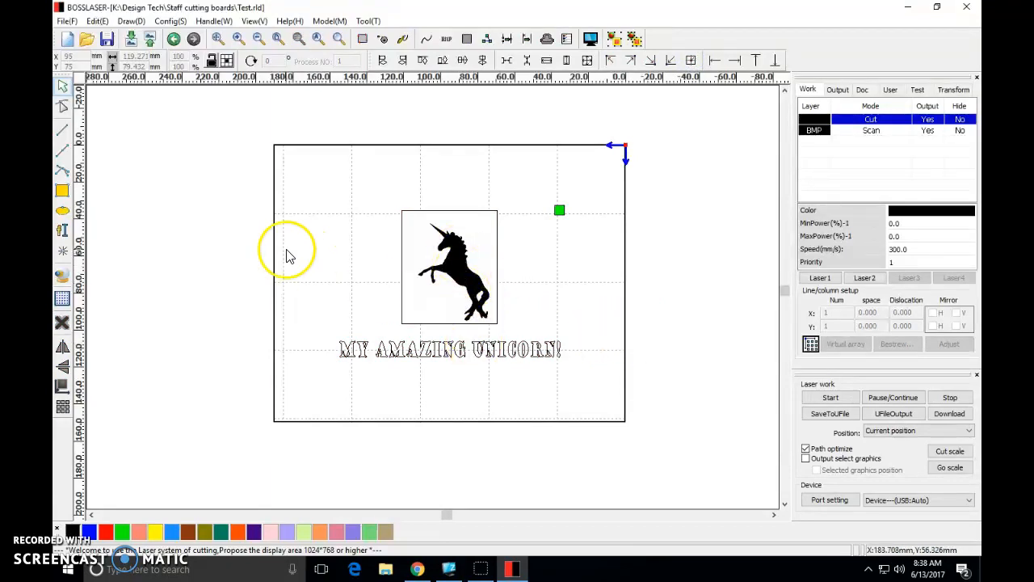
{"action": "left_click_drag", "start_coordinate": [287, 249], "coordinate": [604, 400]}
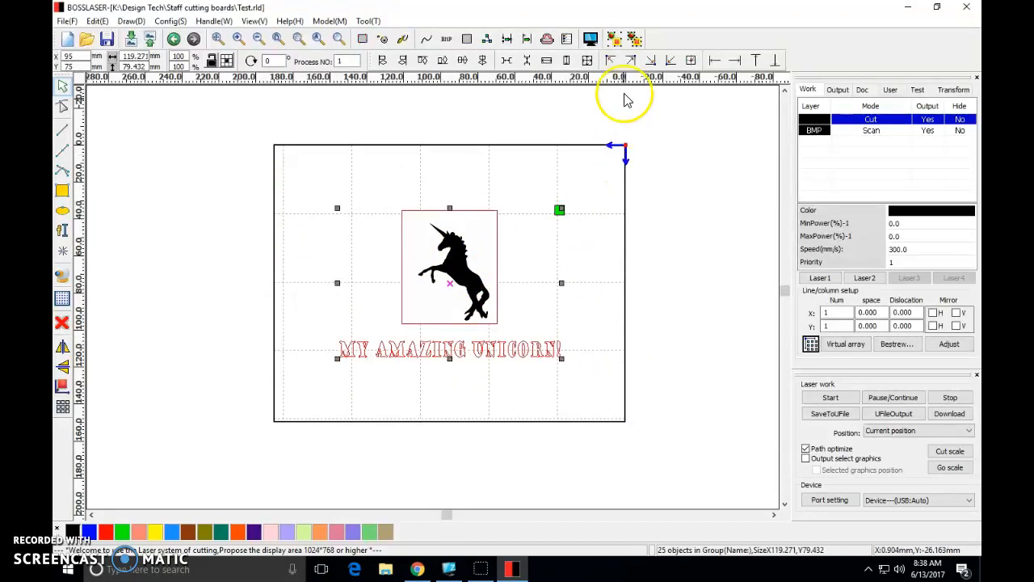
Preview the laser job, showing an estimated total time around 25 seconds
{"action": "left_click", "coordinate": [631, 39]}
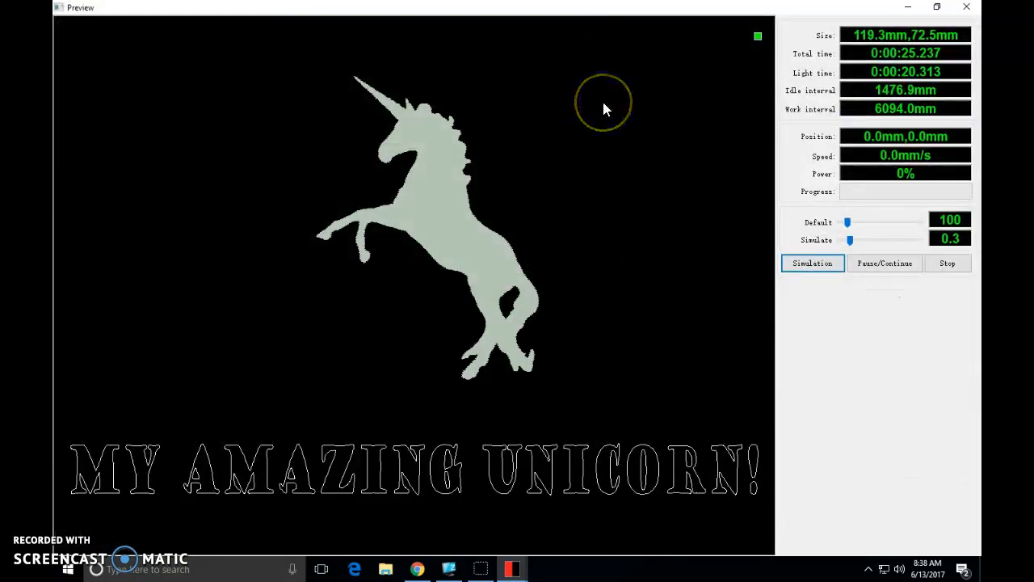
{"action": "mouse_move", "coordinate": [488, 260]}
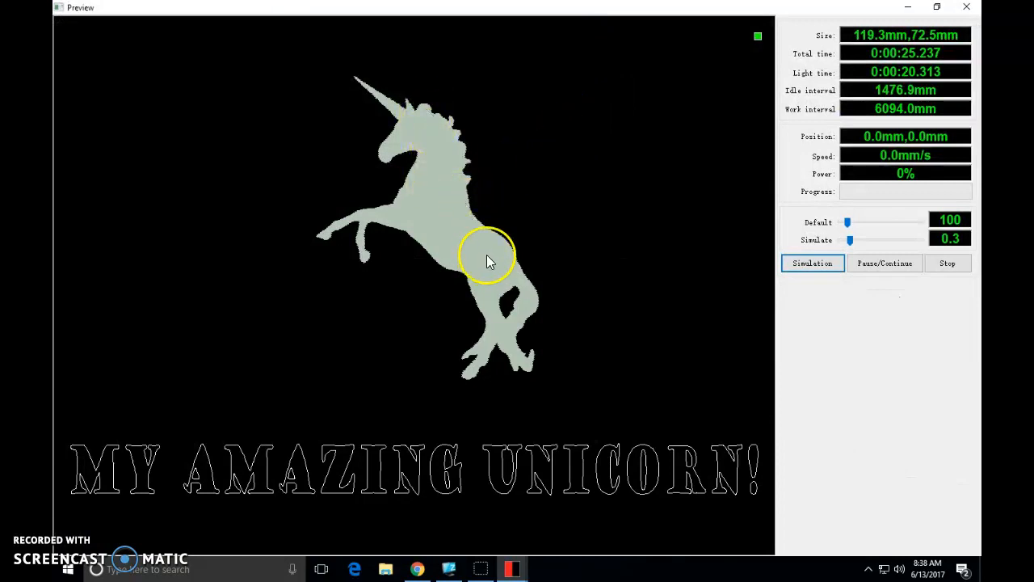
{"action": "mouse_move", "coordinate": [217, 475]}
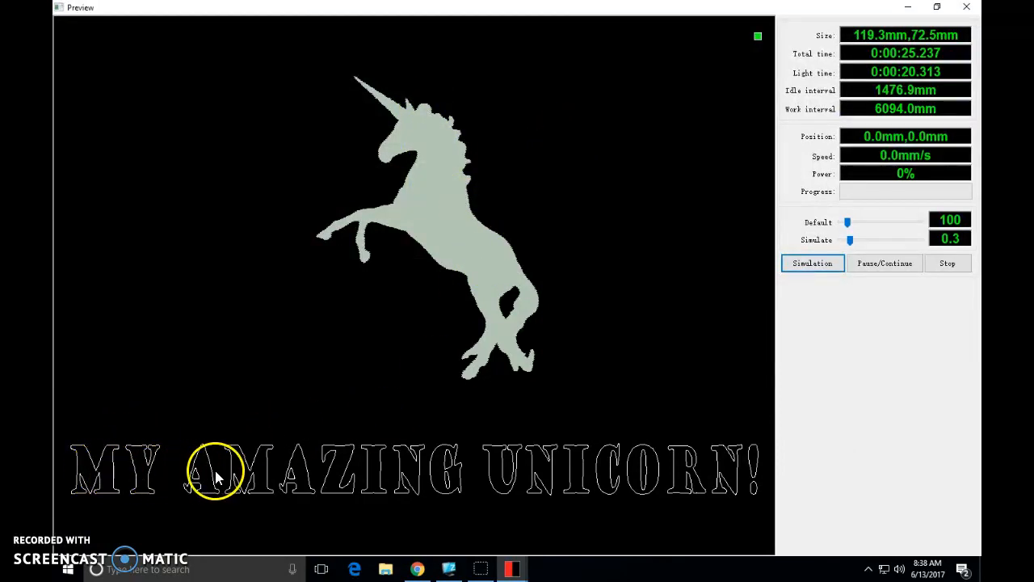
{"action": "mouse_move", "coordinate": [372, 471]}
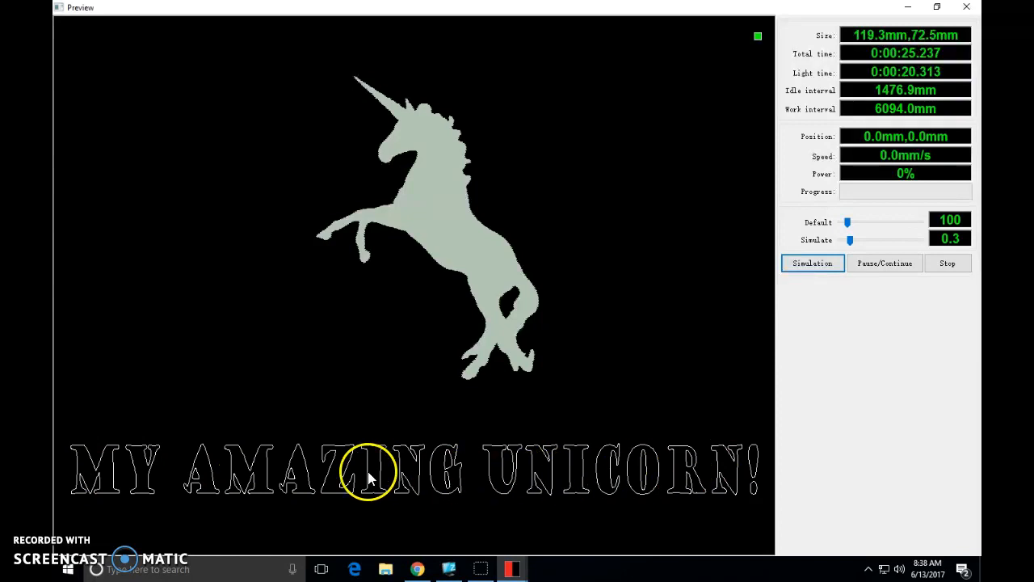
{"action": "mouse_move", "coordinate": [110, 452]}
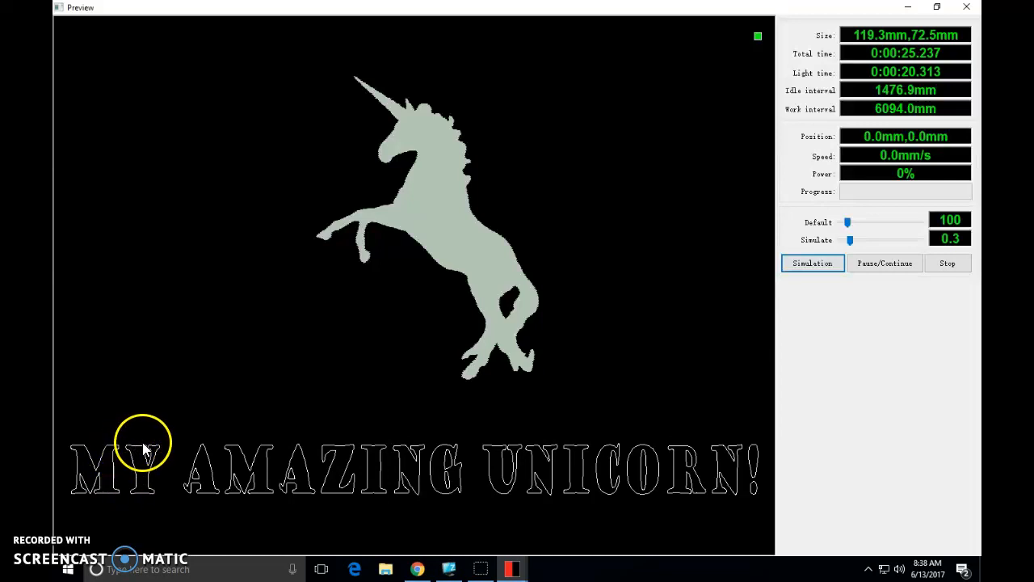
{"action": "mouse_move", "coordinate": [194, 461]}
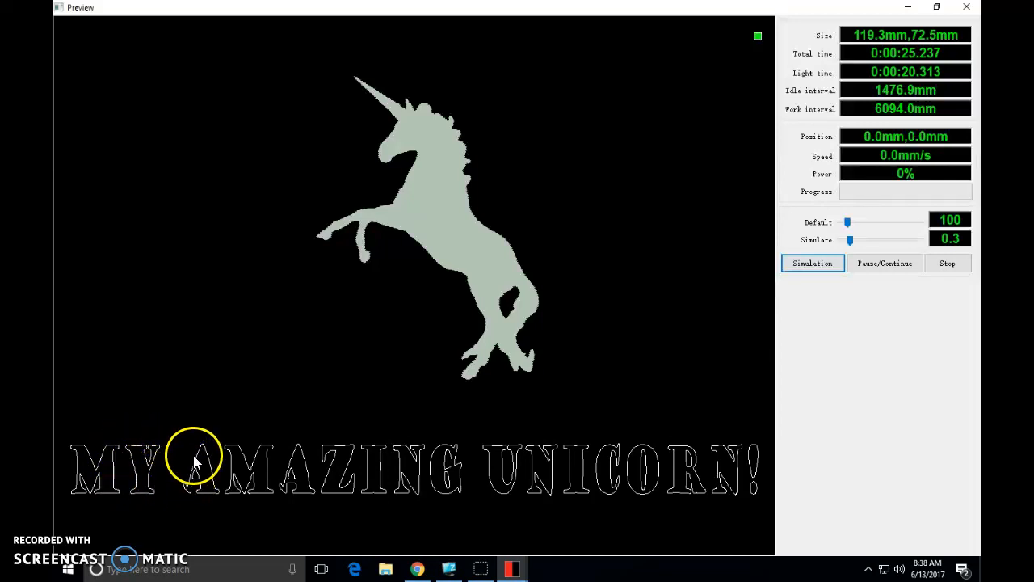
{"action": "mouse_move", "coordinate": [436, 225]}
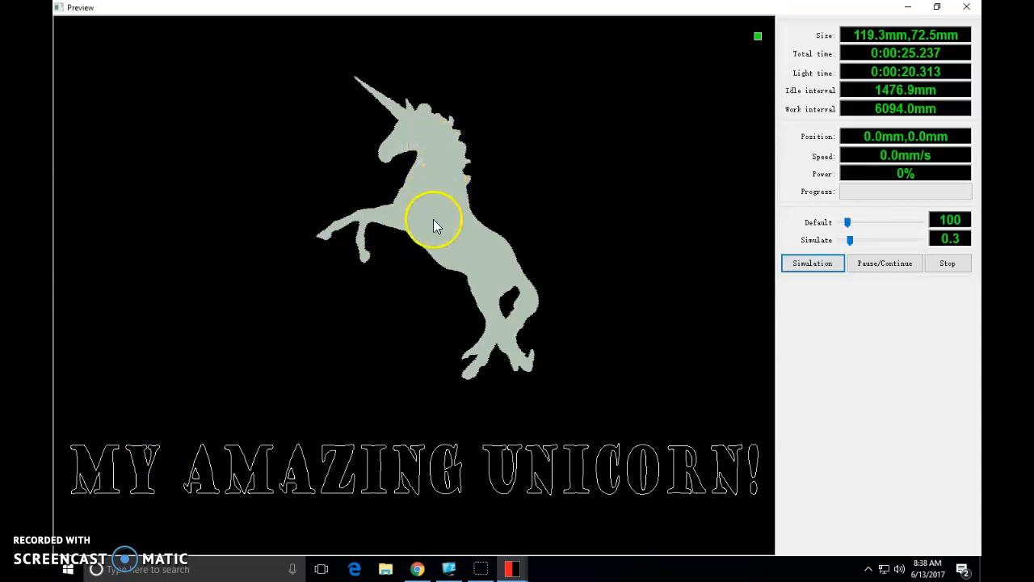
{"action": "mouse_move", "coordinate": [892, 55]}
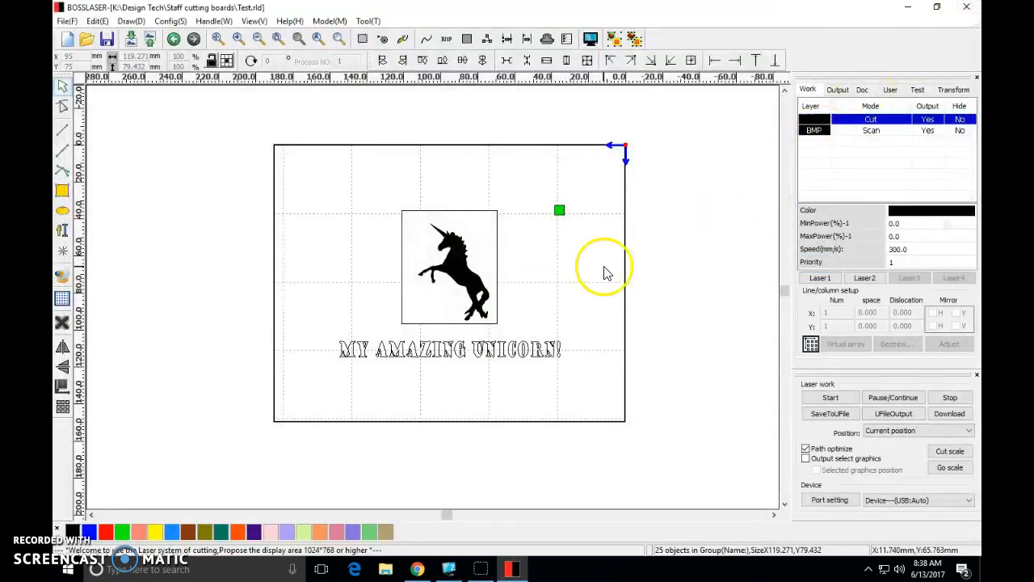
{"action": "left_click", "coordinate": [449, 267]}
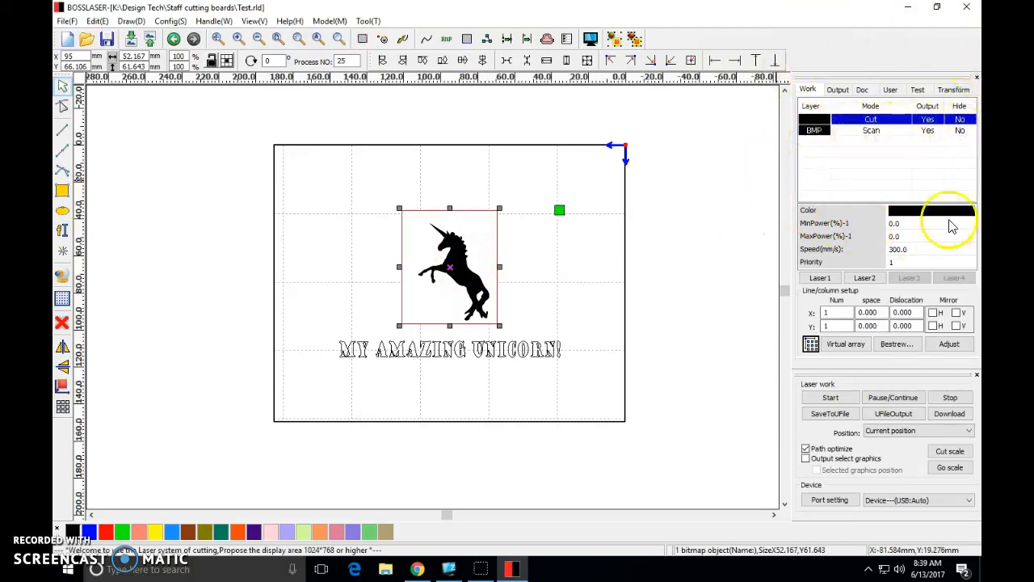
{"action": "mouse_move", "coordinate": [873, 307]}
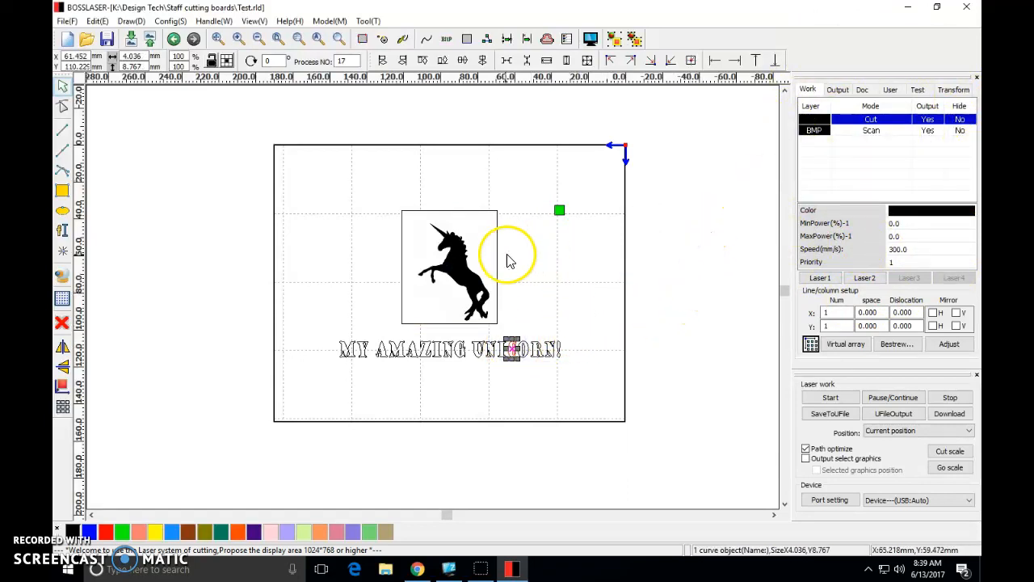
{"action": "left_click", "coordinate": [450, 267]}
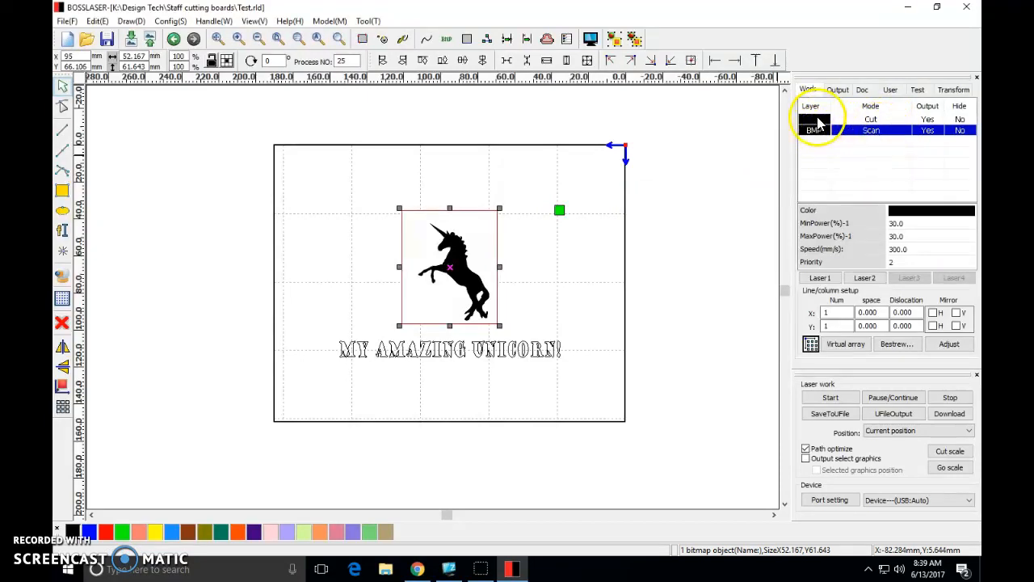
{"action": "left_click", "coordinate": [871, 120]}
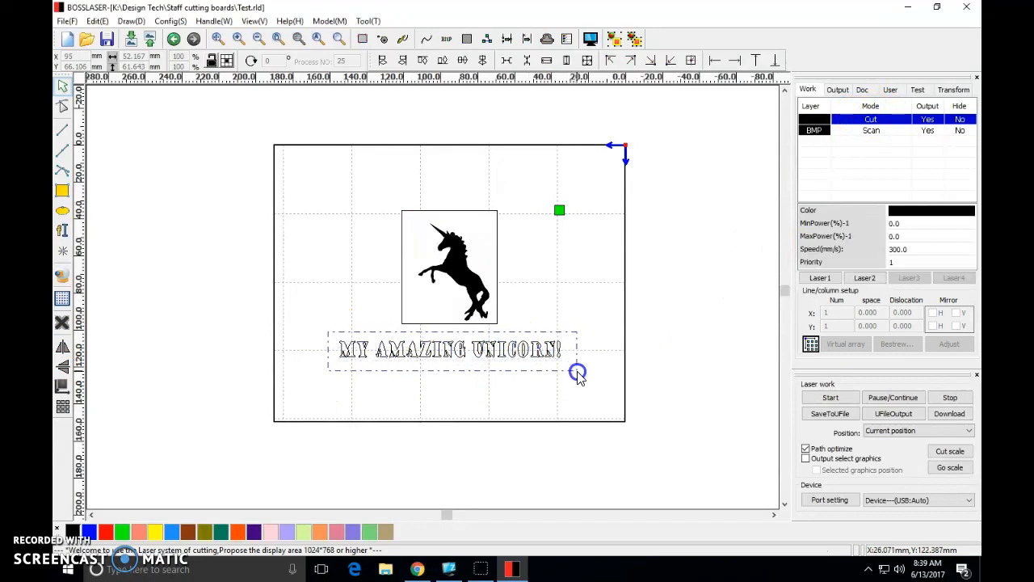
Move the 'MY AMAZING UNICORN!' text onto a blue scan layer via the blue swatch
{"action": "left_click", "coordinate": [105, 530]}
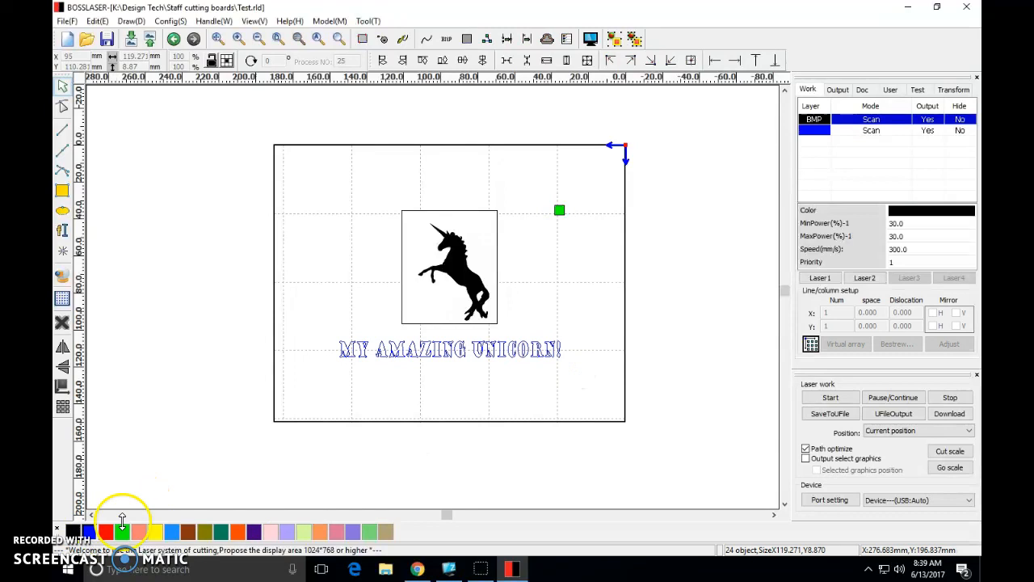
{"action": "mouse_move", "coordinate": [814, 147]}
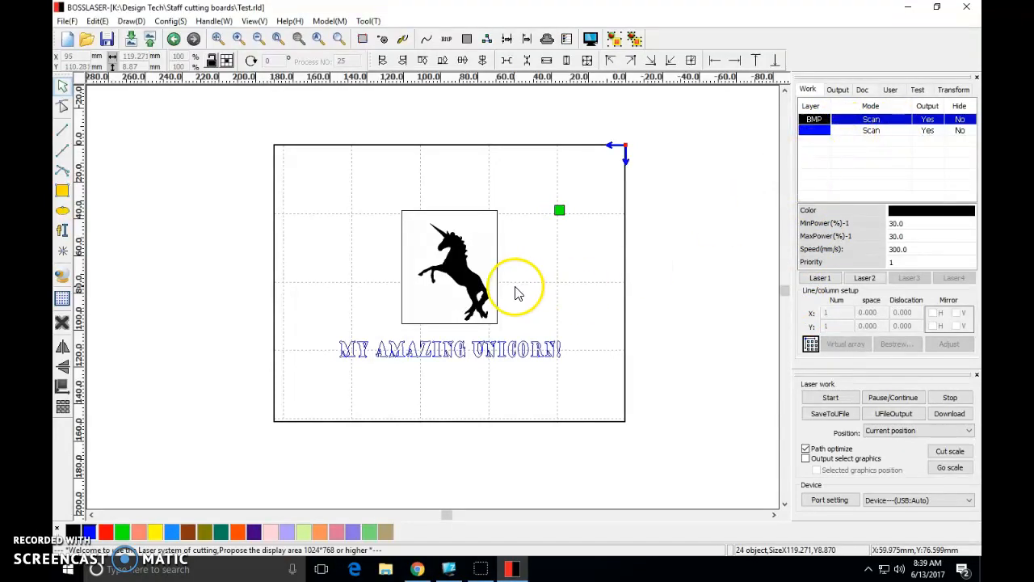
{"action": "mouse_move", "coordinate": [449, 347]}
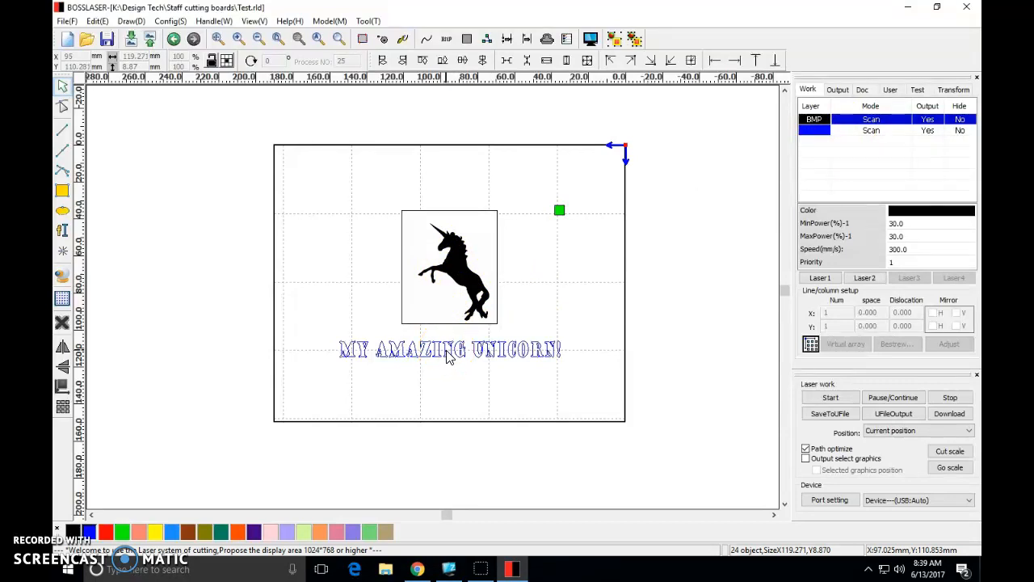
{"action": "mouse_move", "coordinate": [338, 337]}
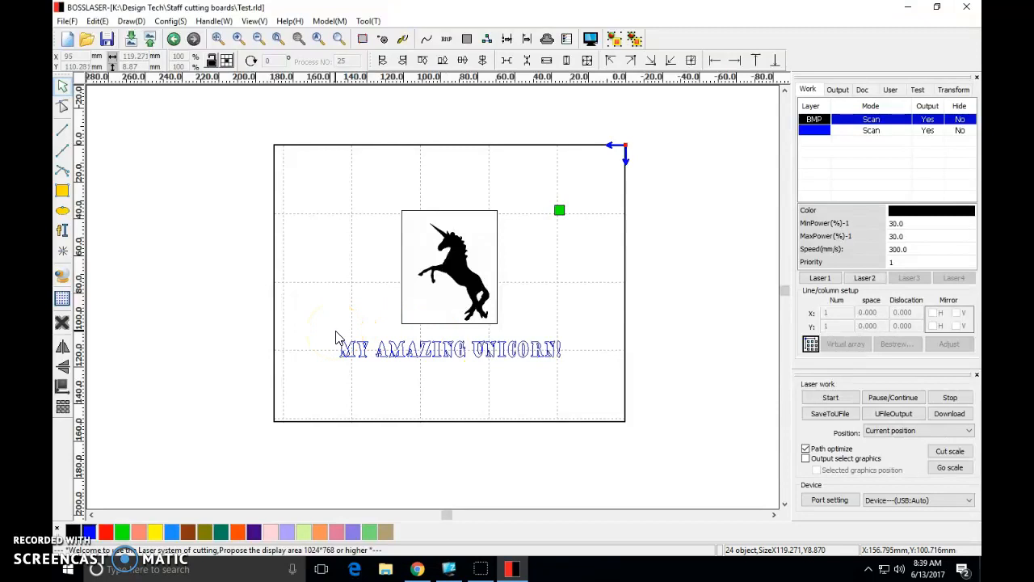
{"action": "mouse_move", "coordinate": [589, 39]}
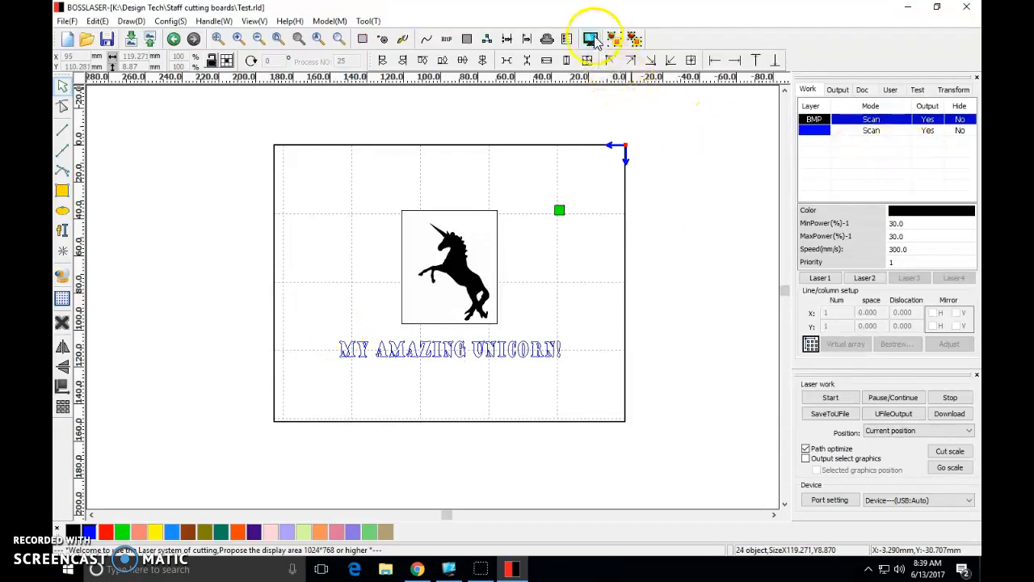
{"action": "left_click", "coordinate": [590, 39]}
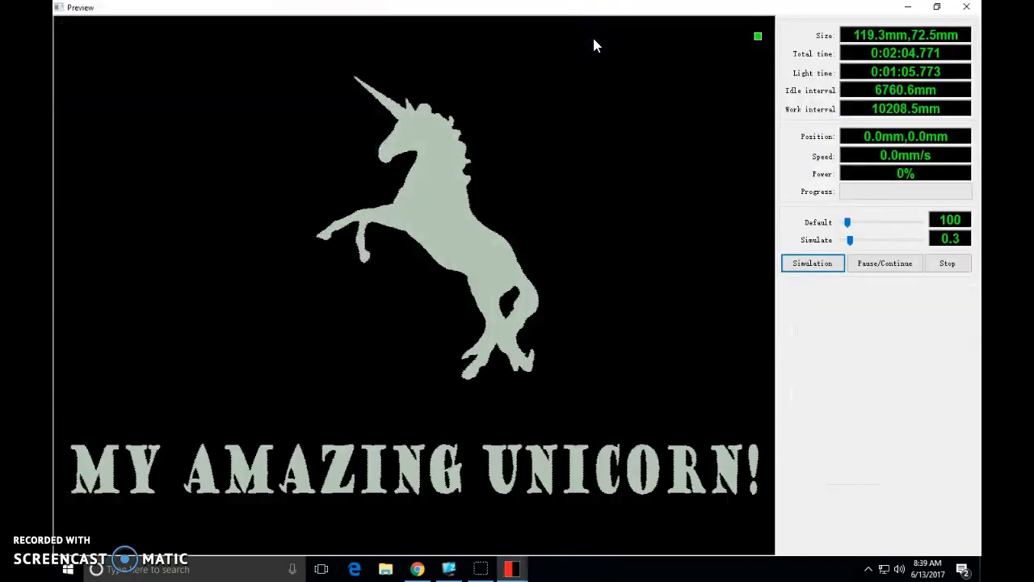
{"action": "mouse_move", "coordinate": [410, 358]}
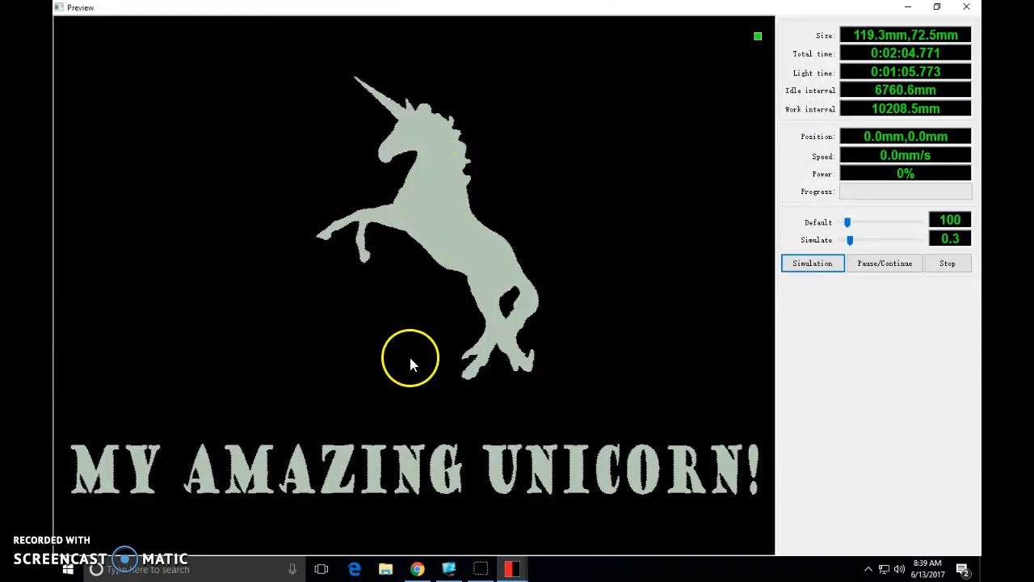
{"action": "mouse_move", "coordinate": [956, 32]}
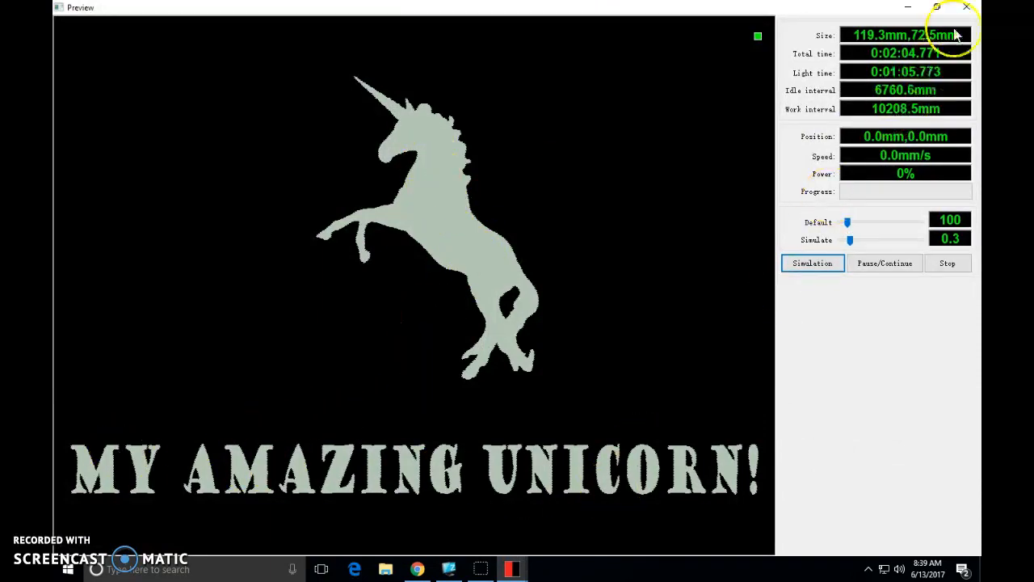
{"action": "left_click", "coordinate": [966, 7]}
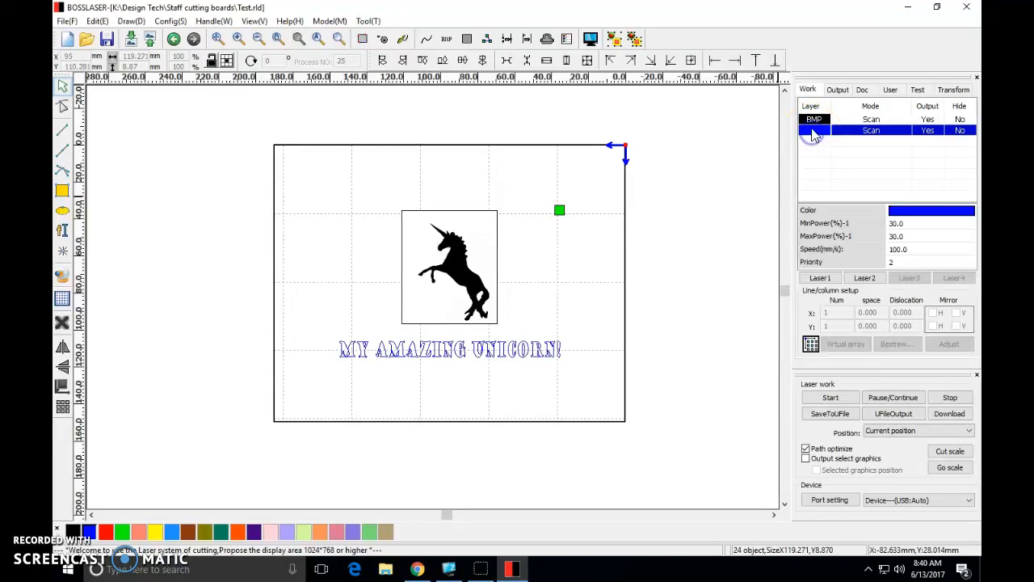
Review the unicorn image layer's scan parameters (speed 300, power 30)
{"action": "left_click", "coordinate": [814, 120]}
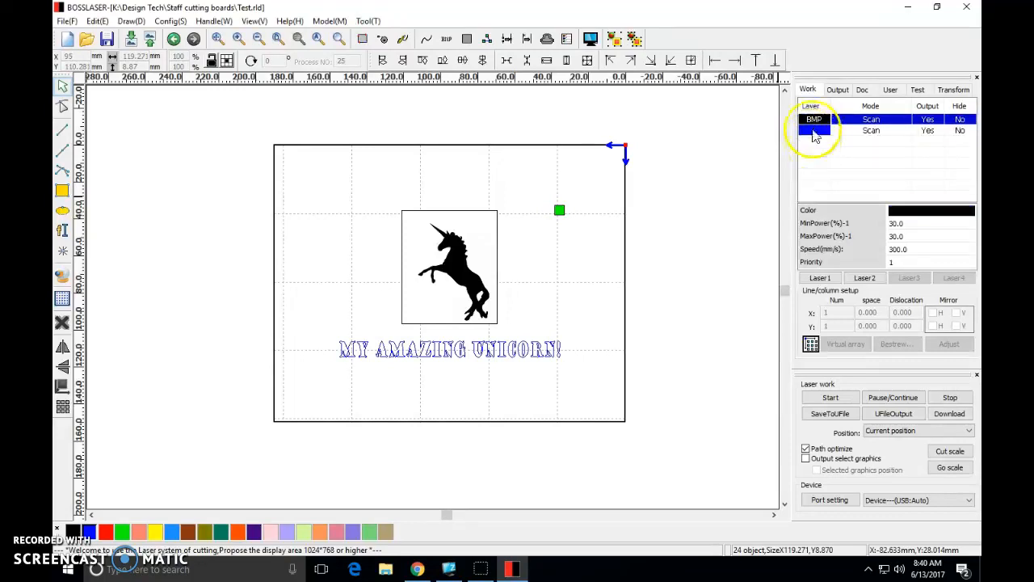
{"action": "double_click", "coordinate": [814, 119]}
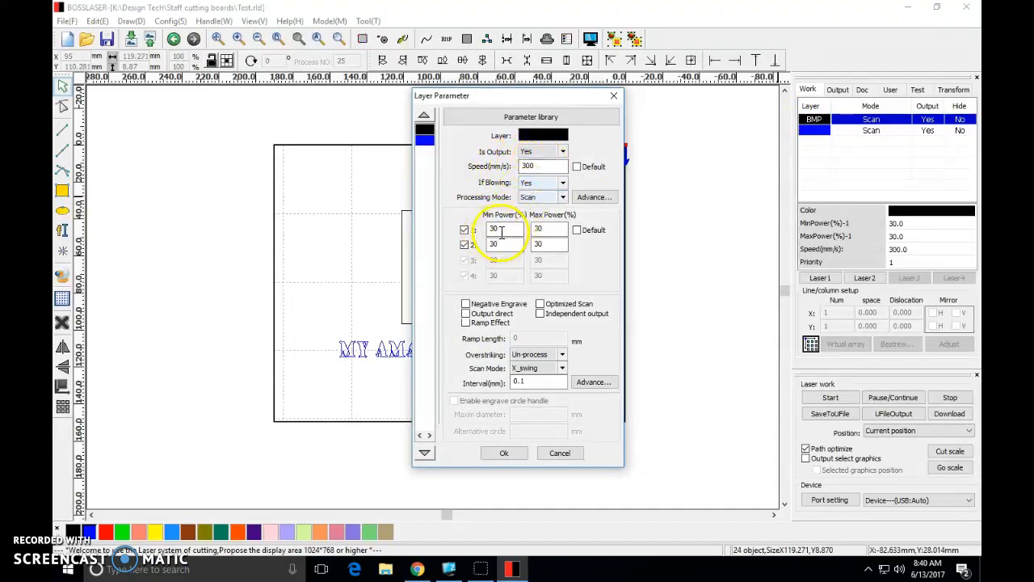
{"action": "left_click", "coordinate": [539, 230]}
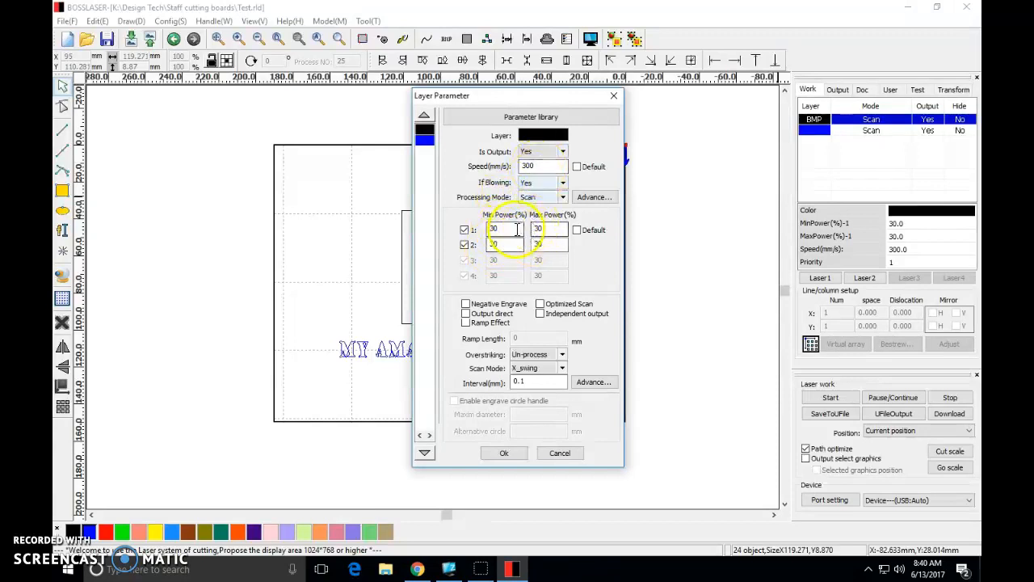
Set the blue text layer's speed to 300 with power 30 and confirm
{"action": "left_click", "coordinate": [504, 452]}
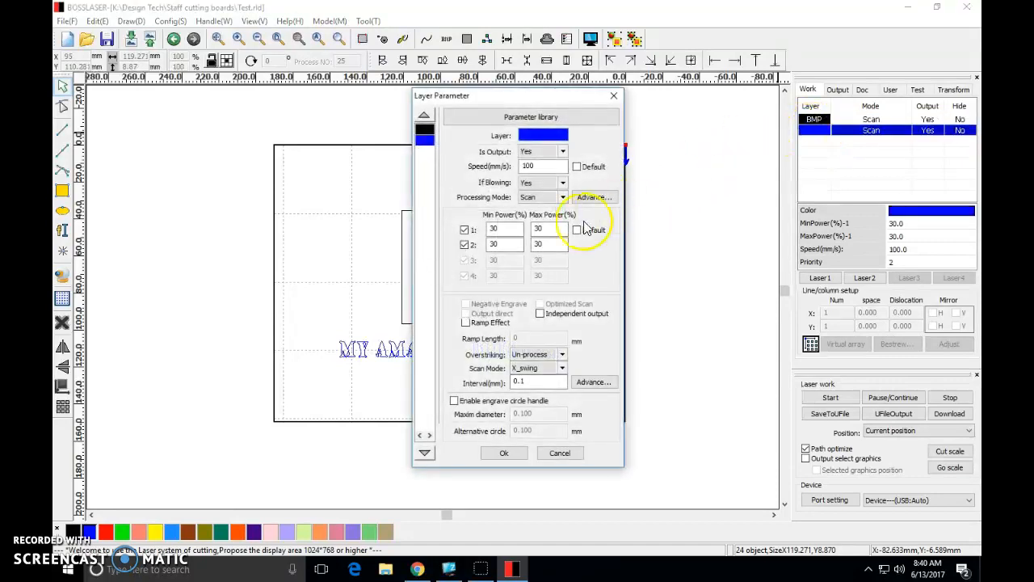
{"action": "left_click", "coordinate": [537, 244]}
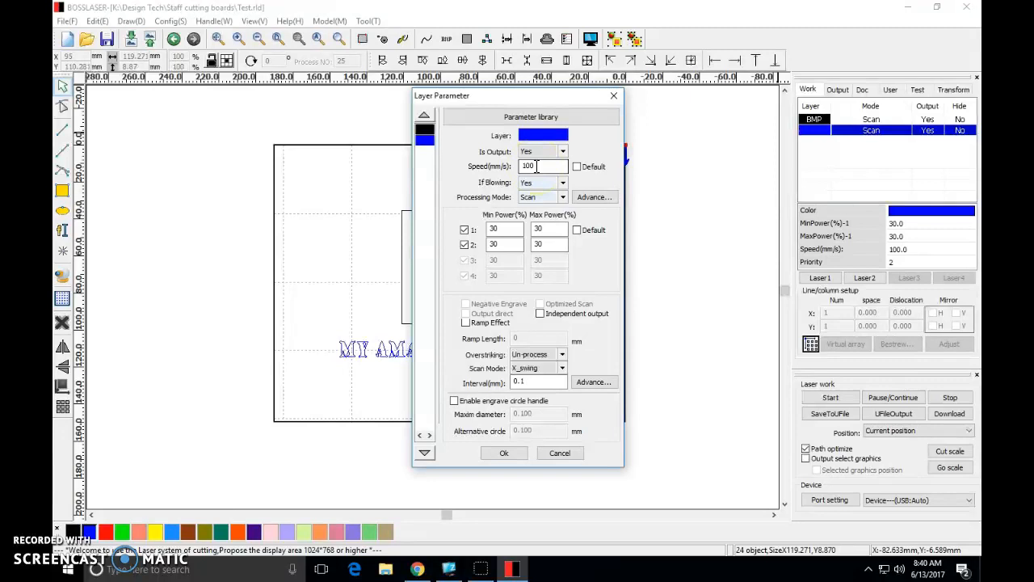
{"action": "triple_click", "coordinate": [543, 166]}
{"action": "type", "text": "300"}
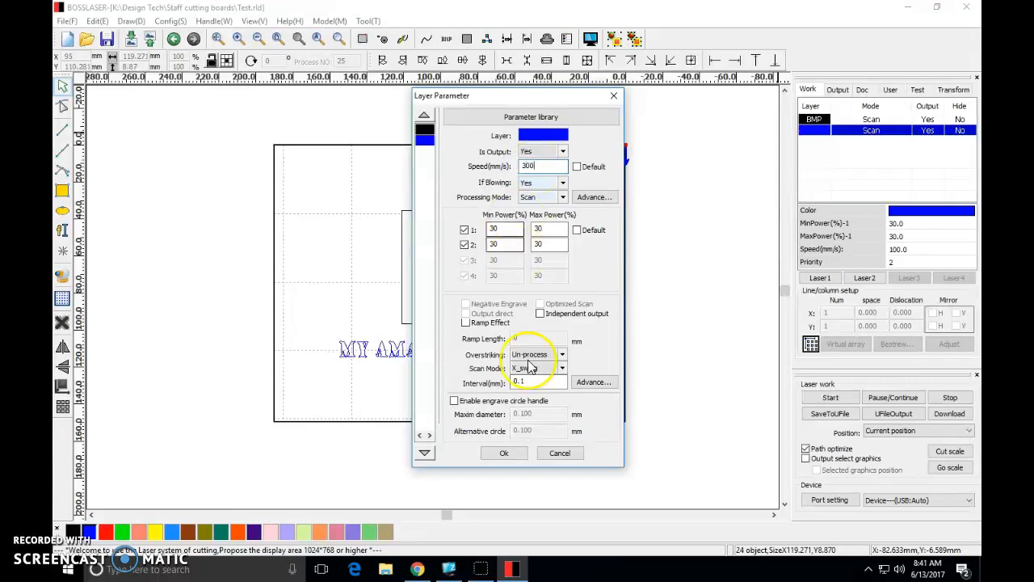
{"action": "left_click", "coordinate": [504, 452]}
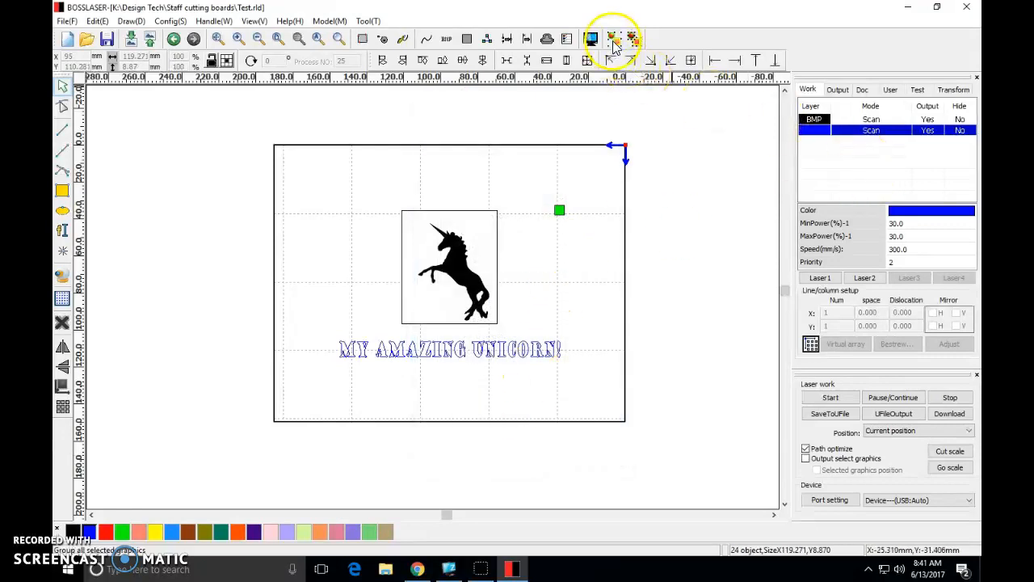
{"action": "left_click", "coordinate": [614, 38]}
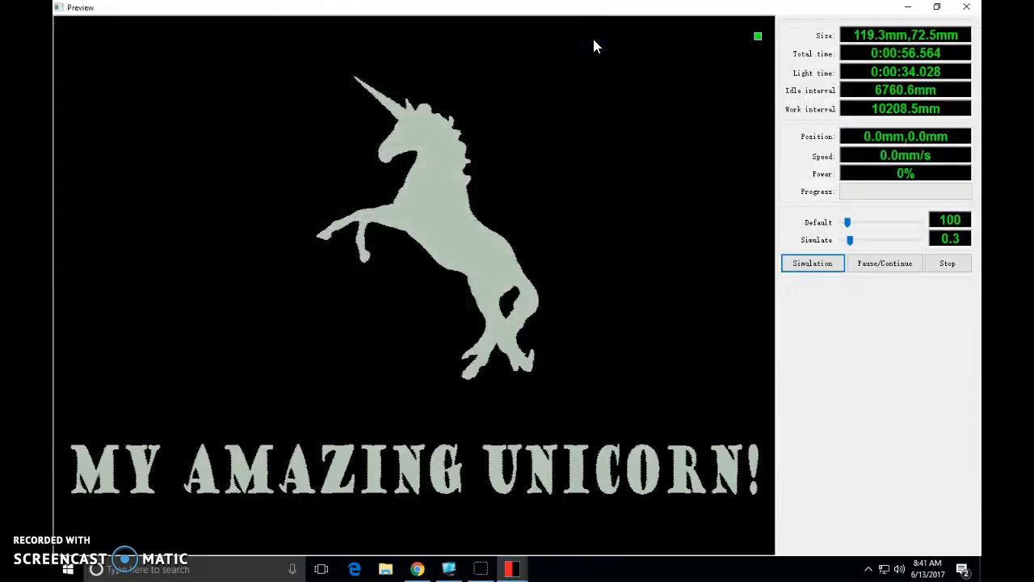
{"action": "mouse_move", "coordinate": [272, 494]}
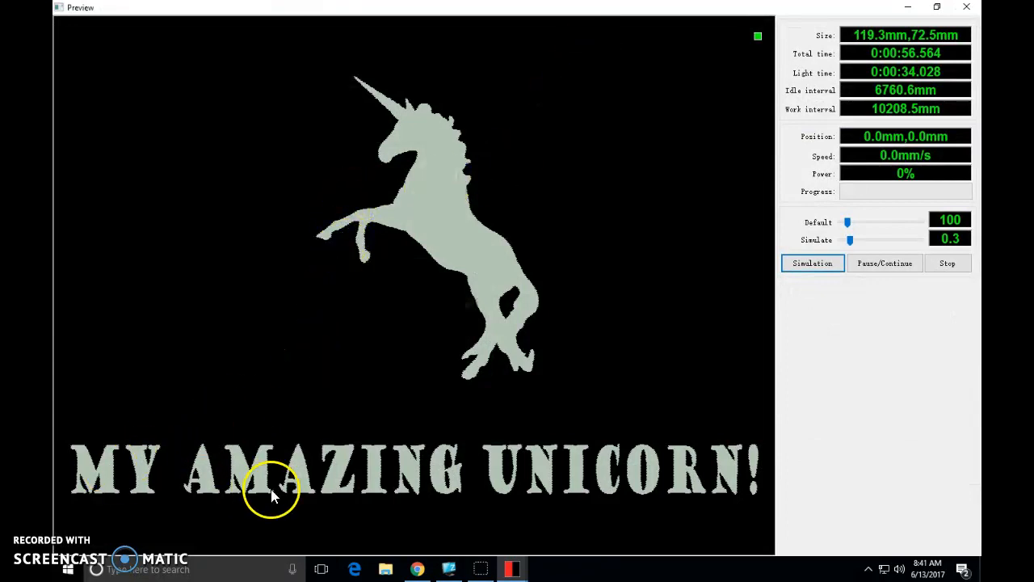
{"action": "left_click", "coordinate": [966, 7]}
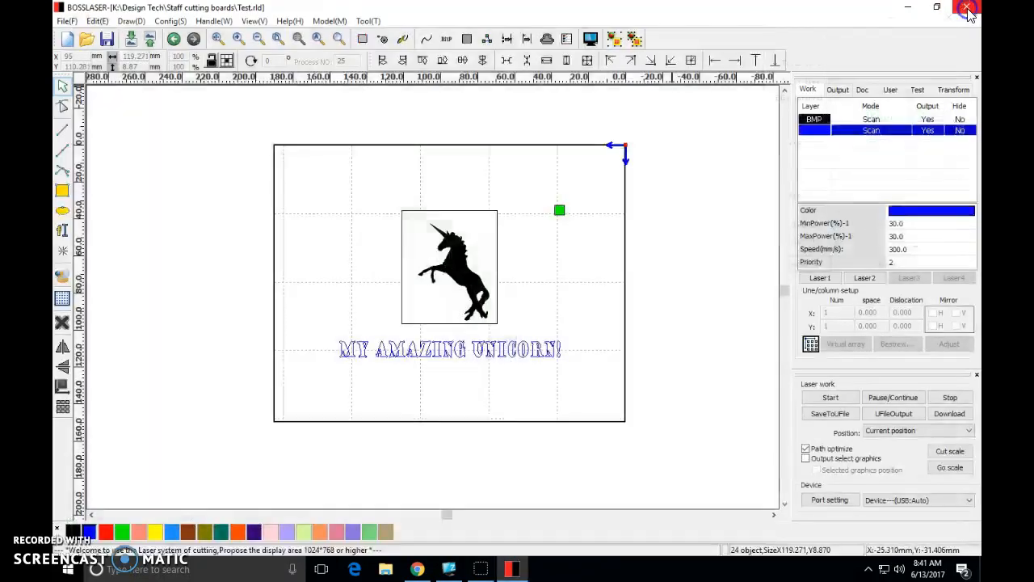